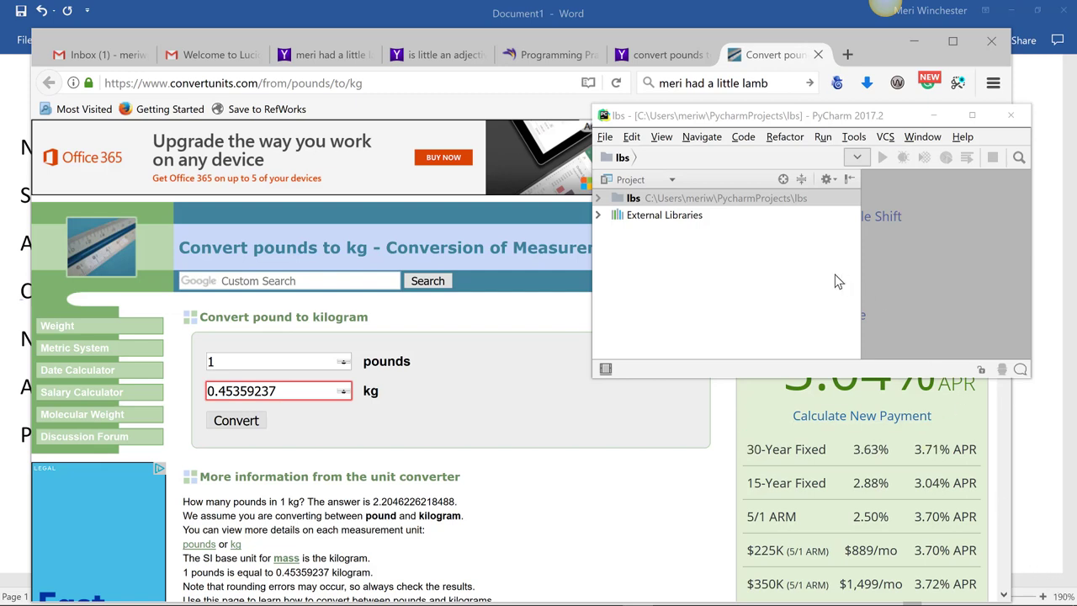
mouse_move(863, 278)
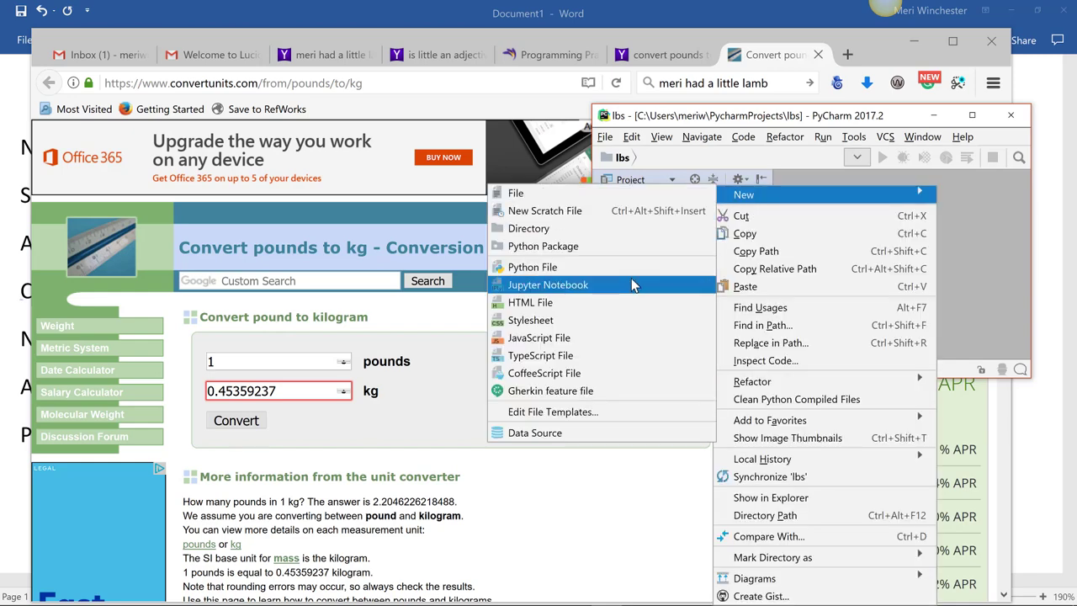
Step: Add a new Python file named lbs to the lbs project
click(533, 267)
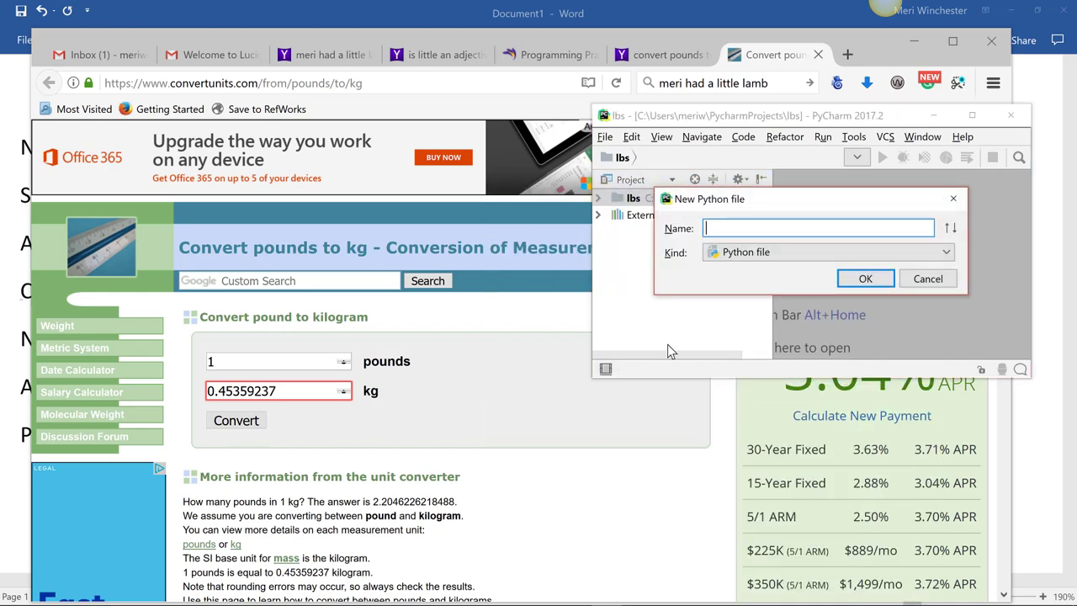
text(lbs)
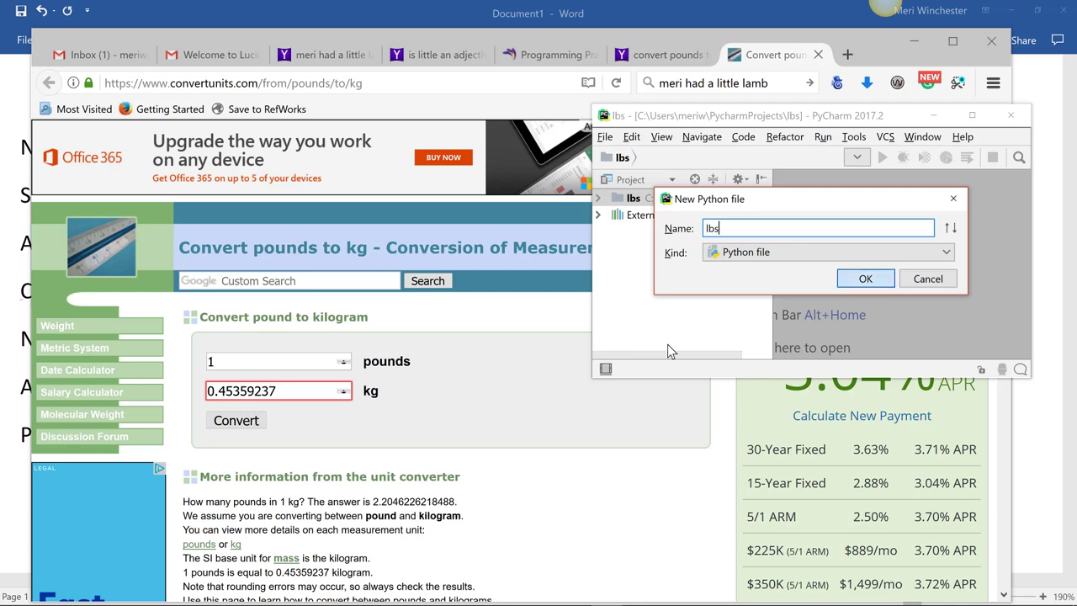
click(865, 278)
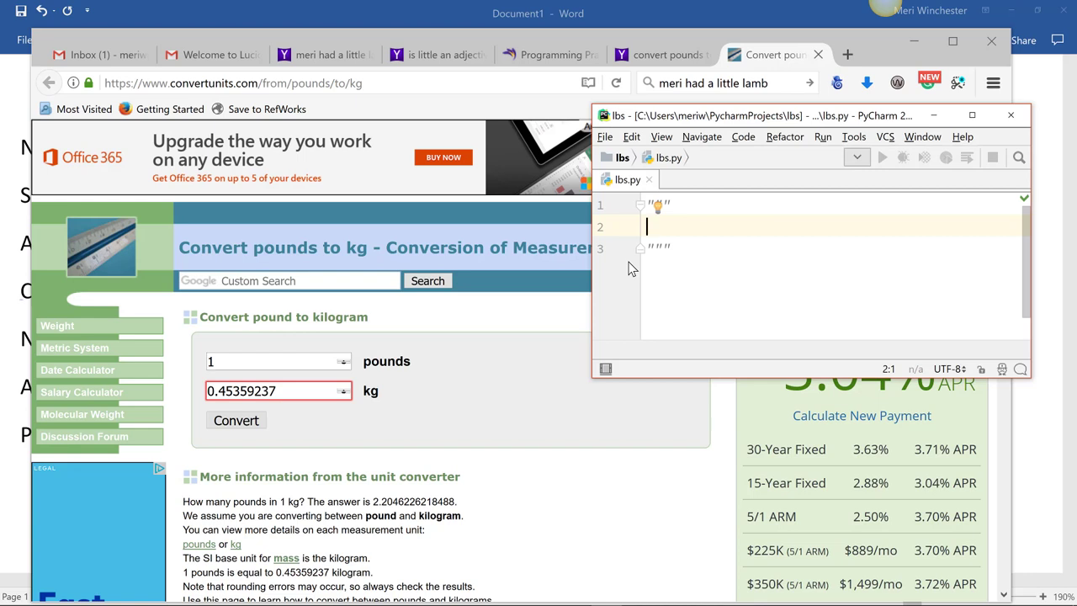
Step: Write the docstring lines 'Convert pounds to kg' and '1 lb = .4535923 kg'
text(convert po)
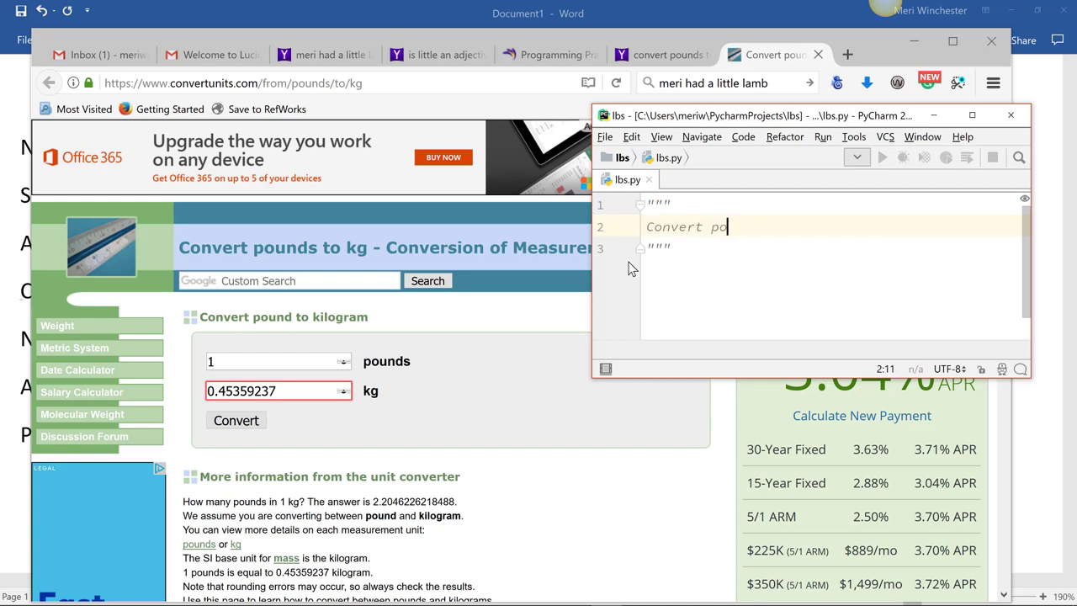
text(unds to)
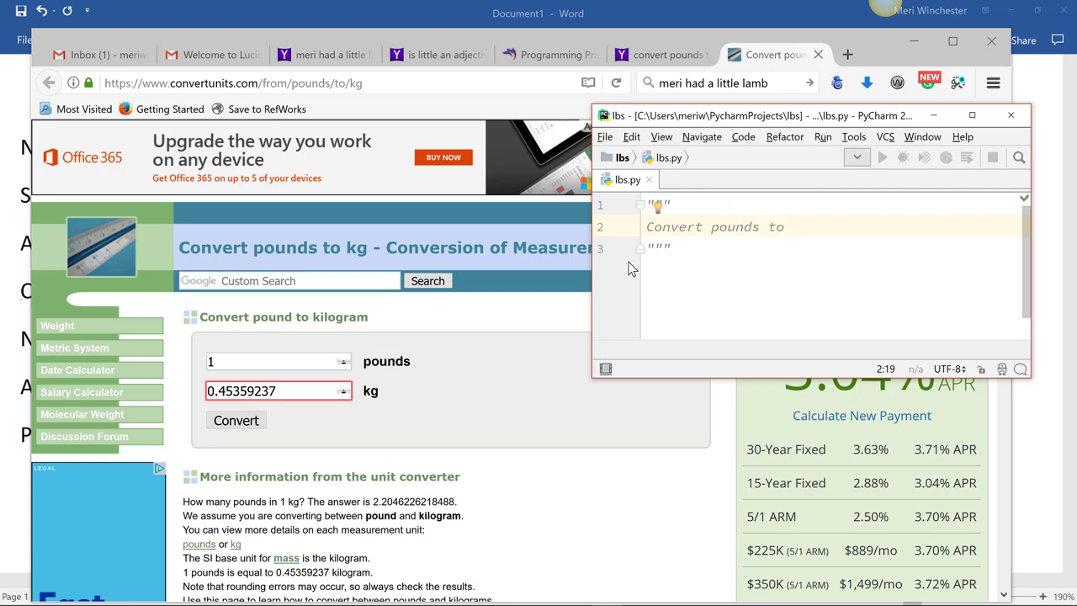
text(k)
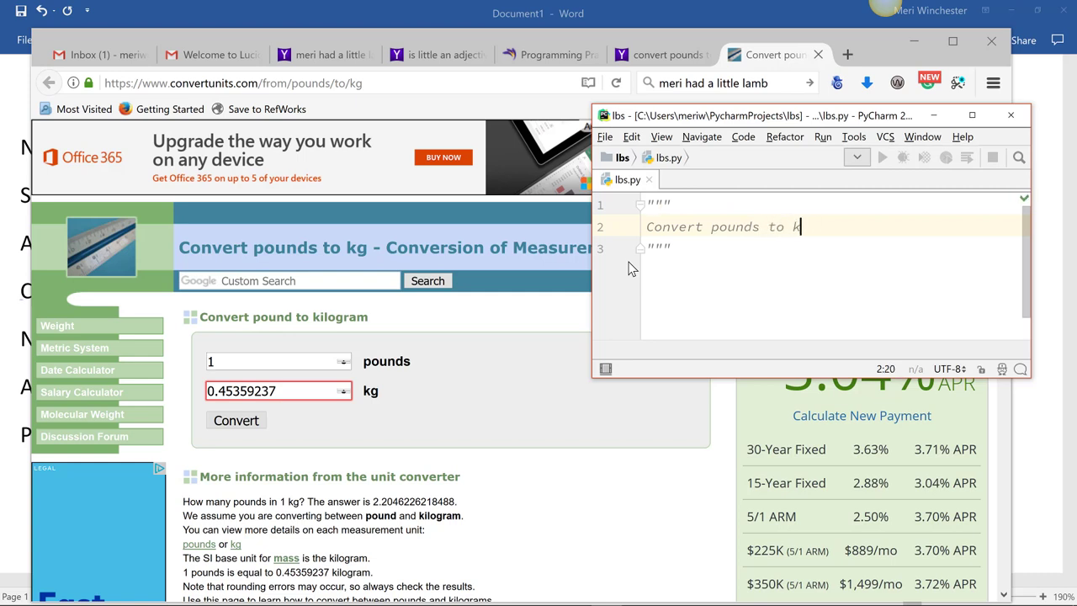
text(g)
text(1 lb)
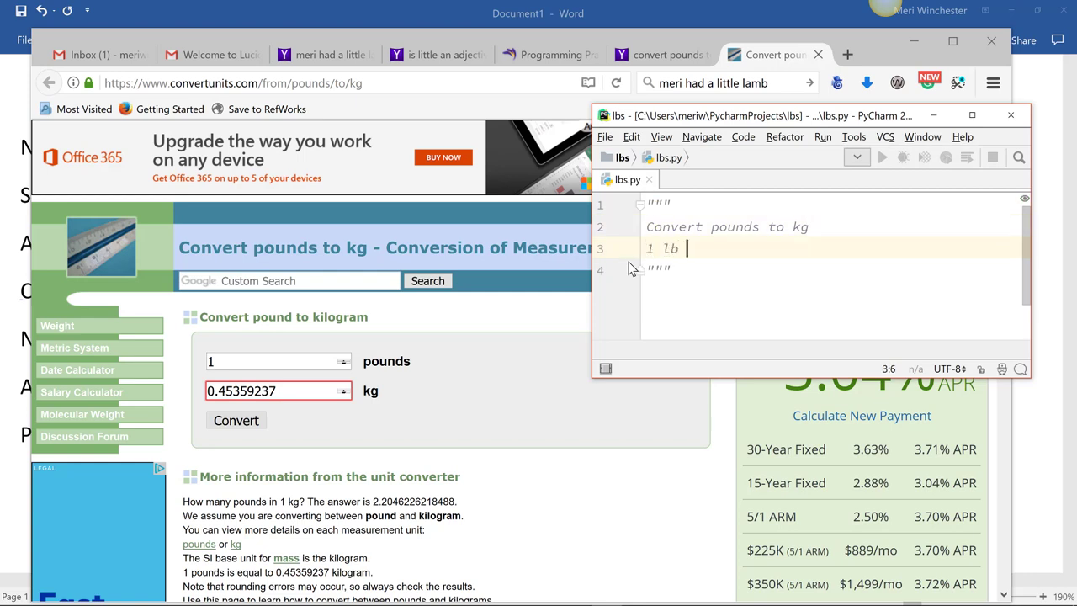
text(= .)
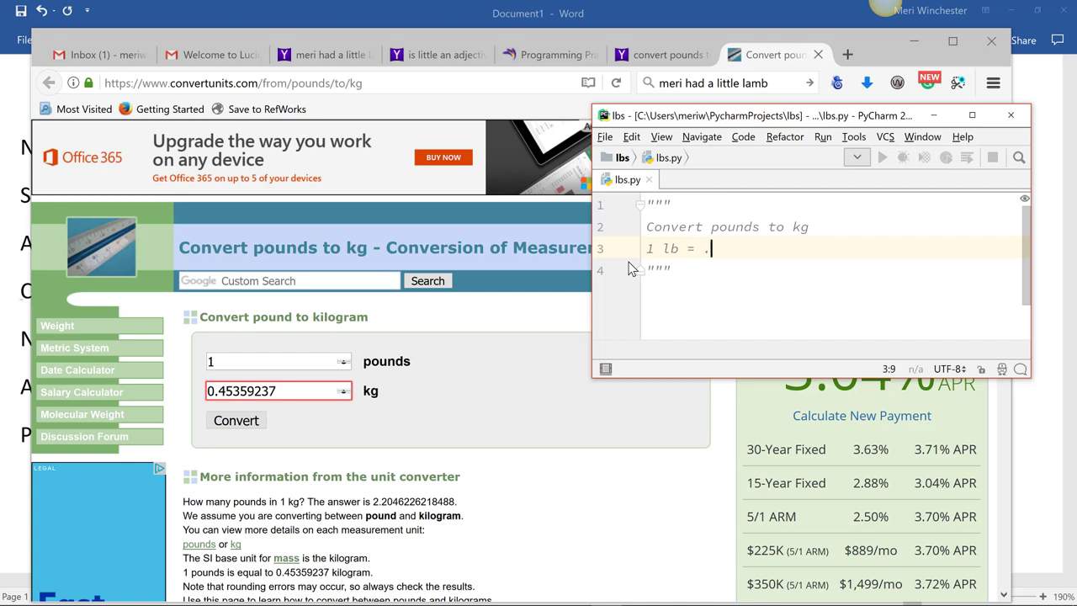
text(4535923 kg)
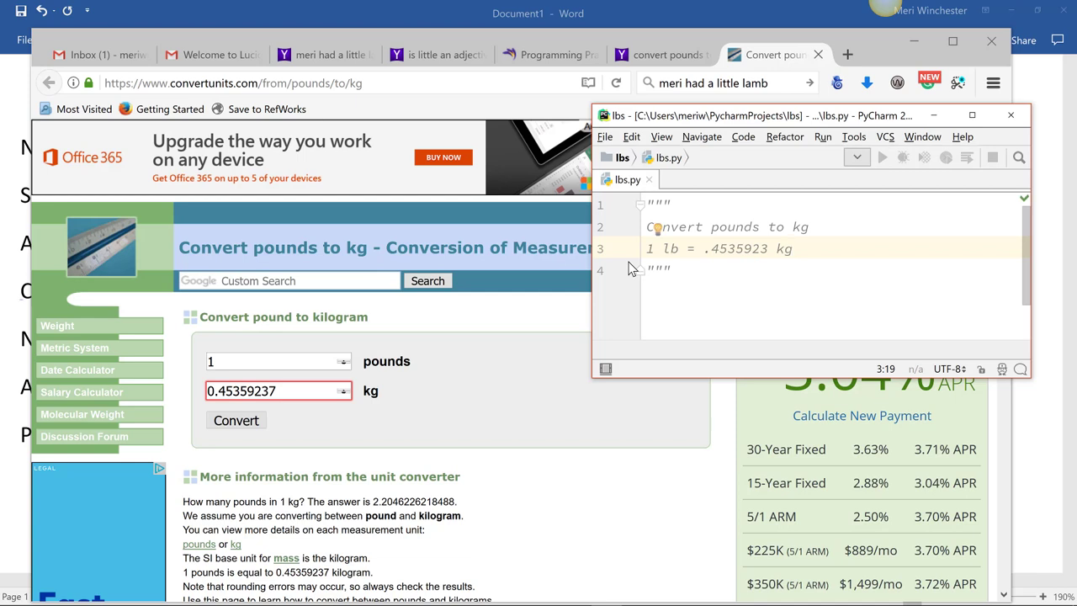
mouse_move(665, 172)
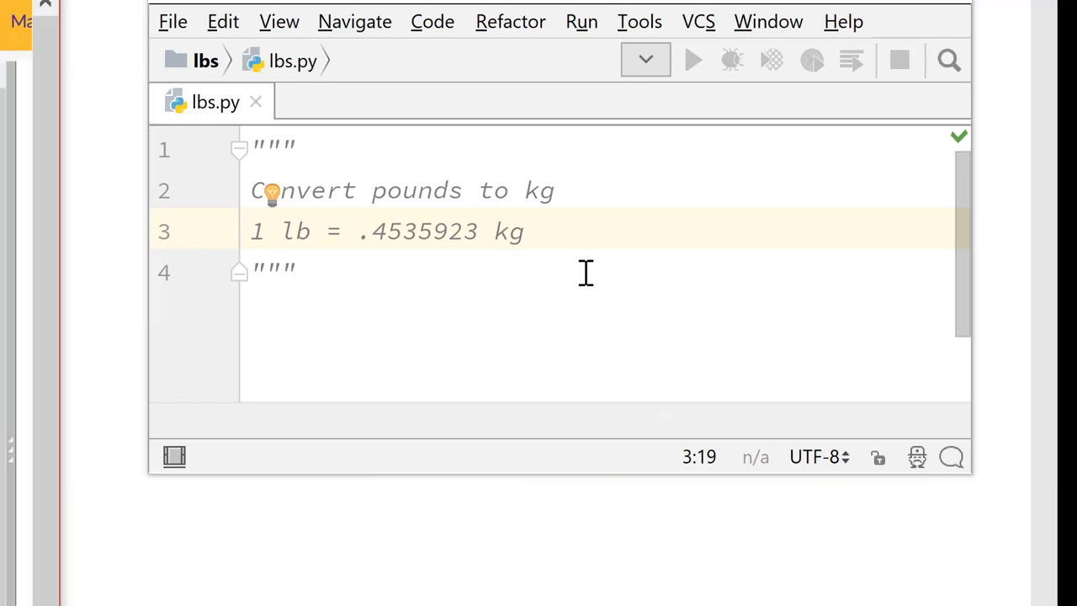
mouse_move(575, 280)
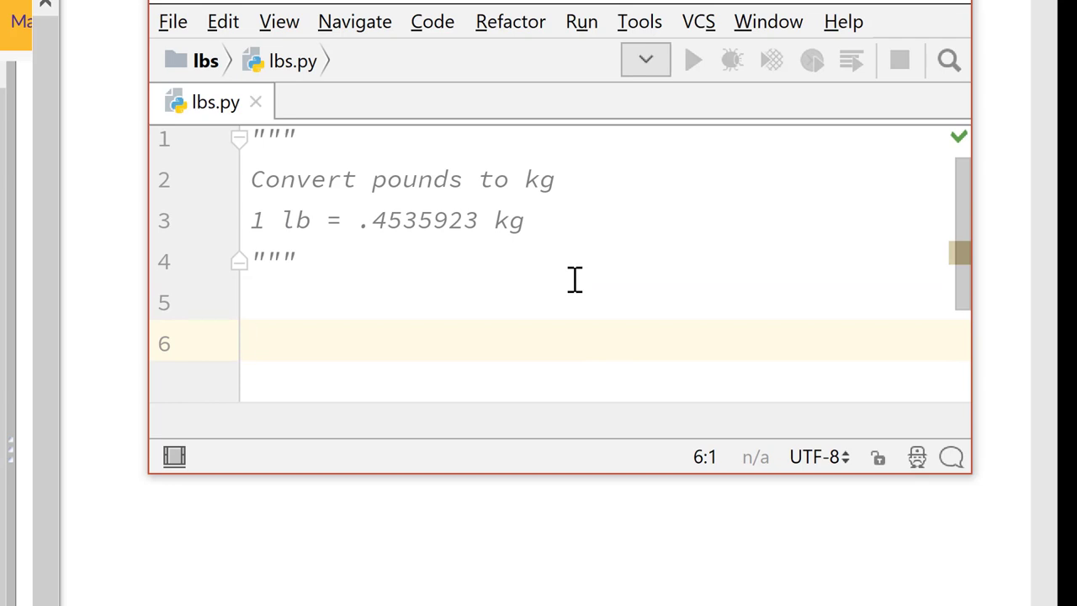
Step: Assign kg = .4535923 on line 6 below the docstring
text(kg)
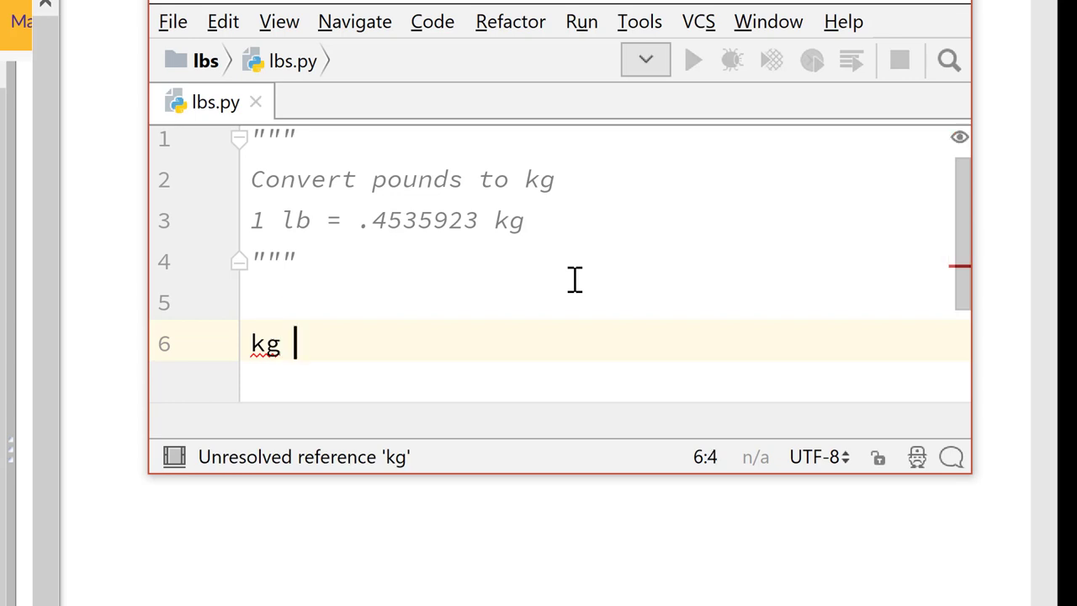
text(=)
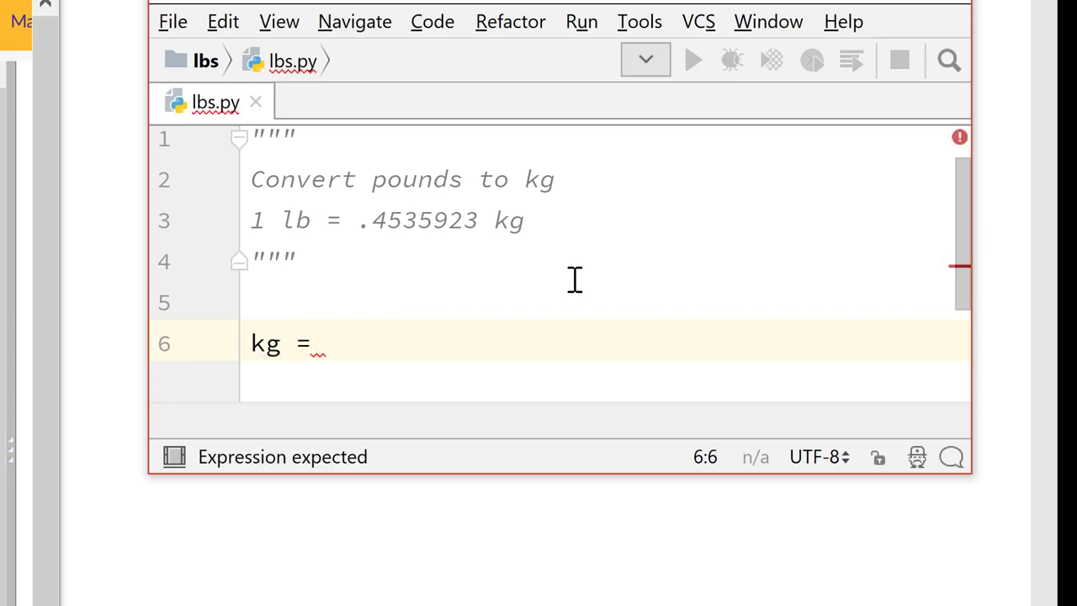
text(.45)
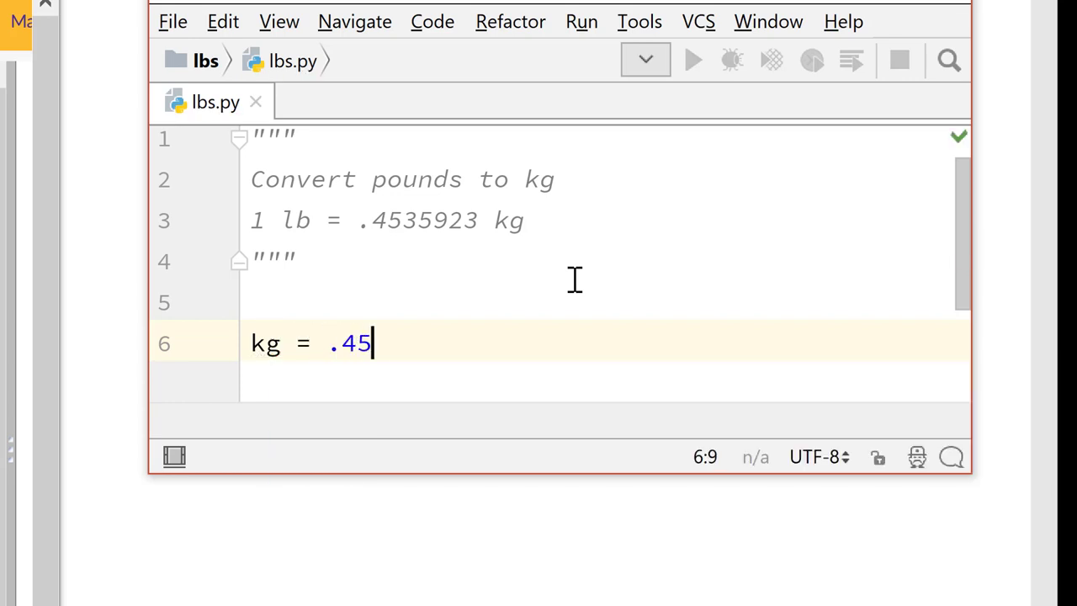
text(35)
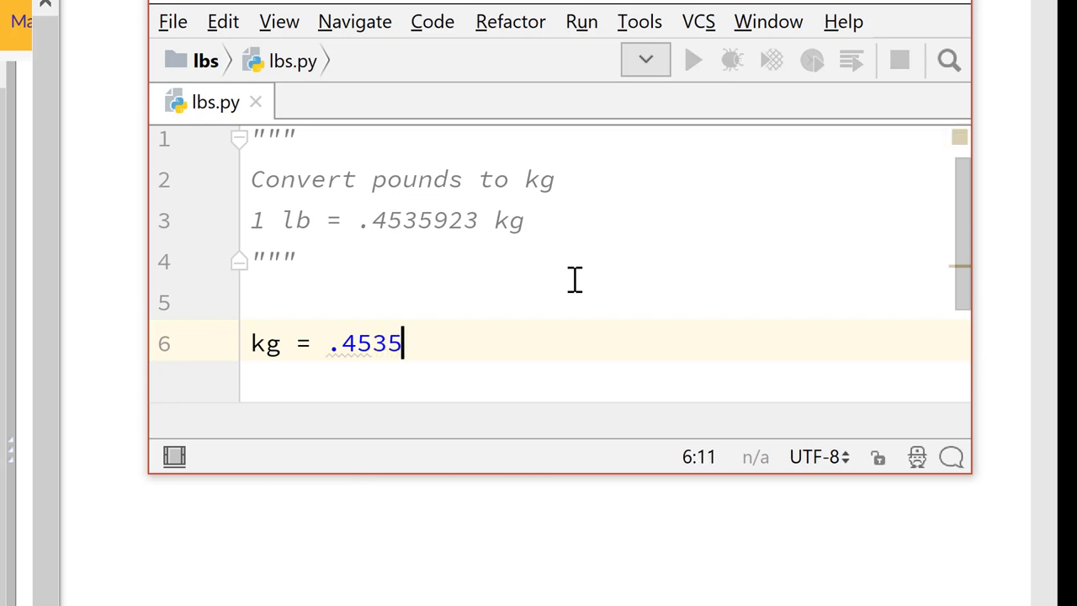
text(923)
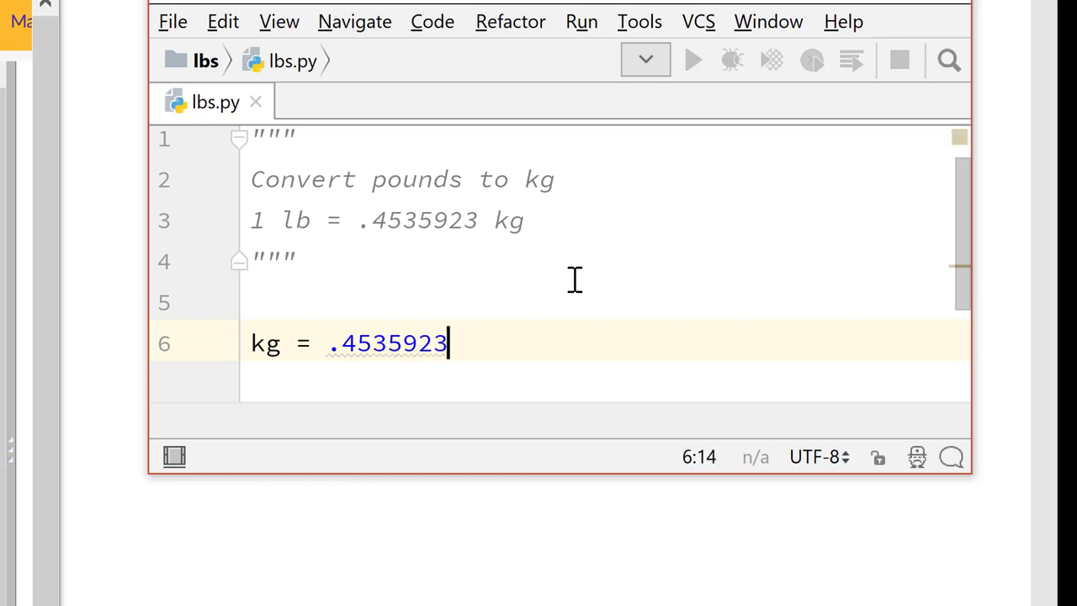
mouse_move(425, 343)
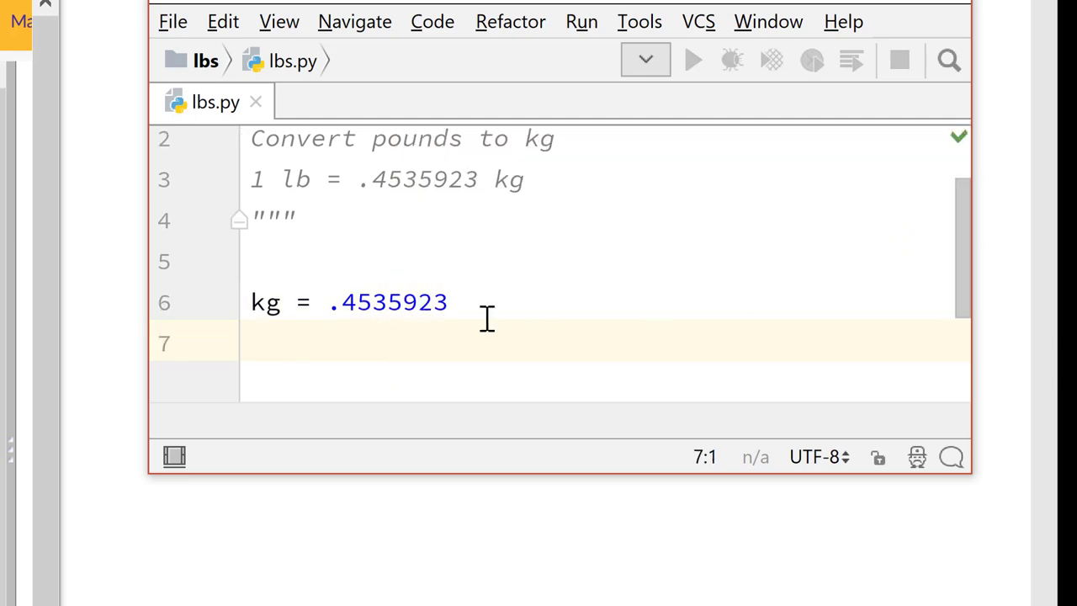
mouse_move(638, 321)
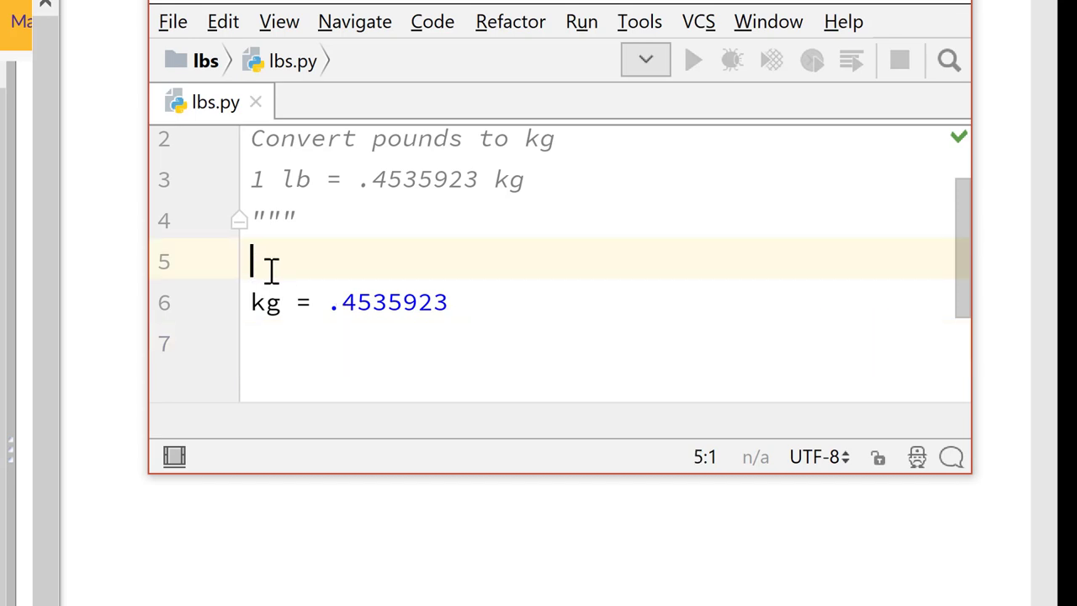
Step: Write the comment '# setting conversion variable amount' above the kg line
text(#)
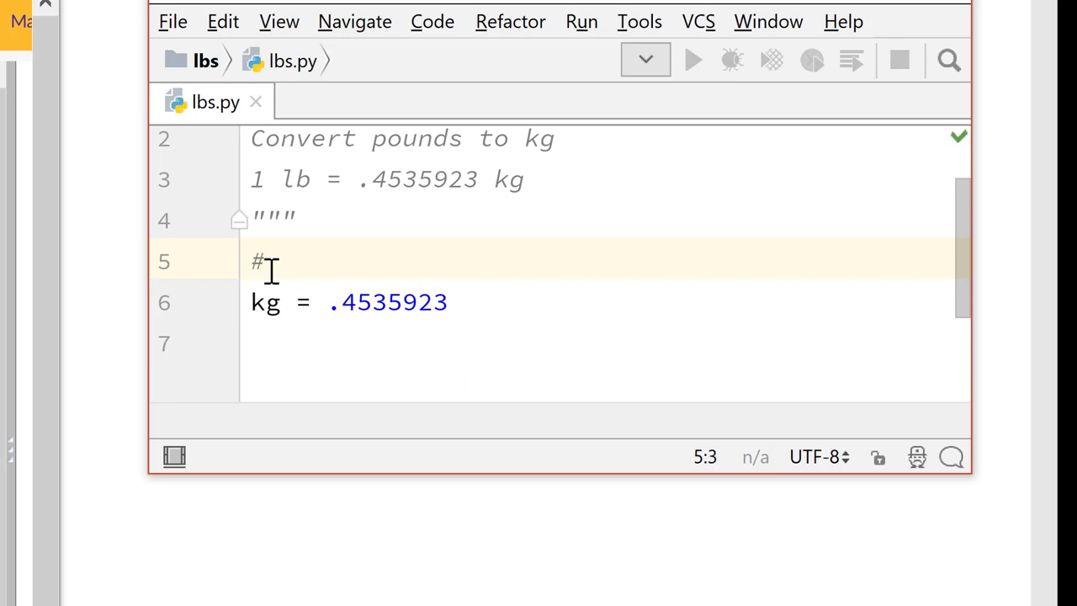
text(setti)
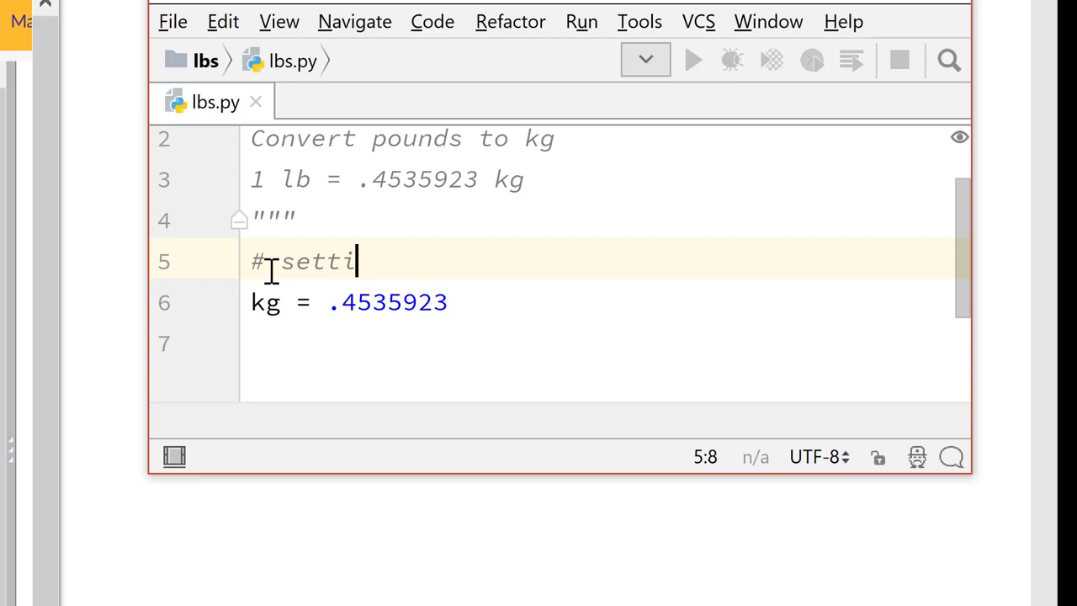
text(ng conversion variable)
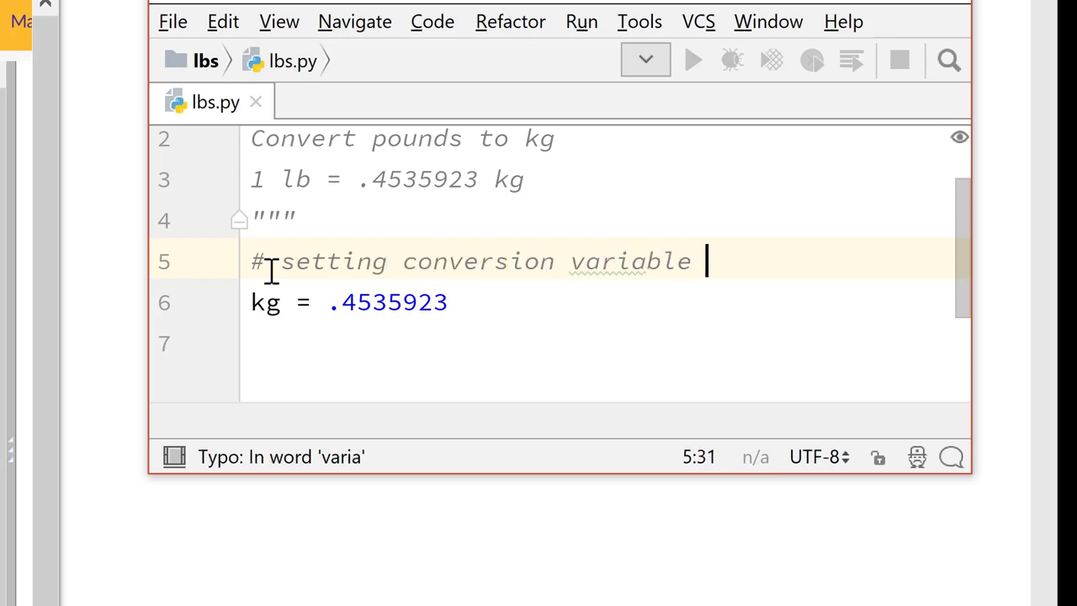
text(amount)
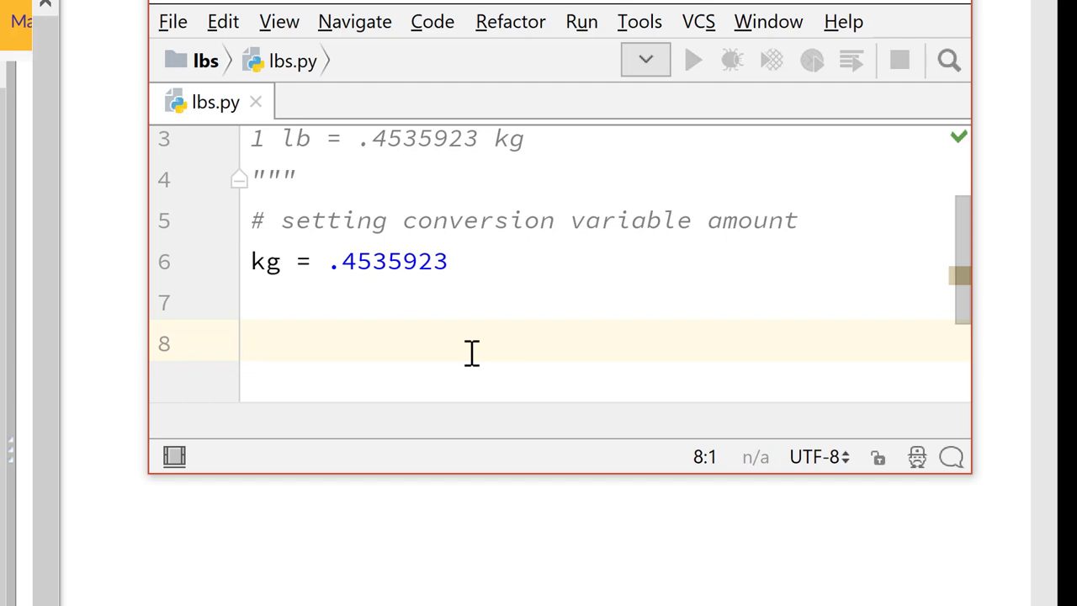
Step: Add print(10 * kg) on line 8
text(print ()
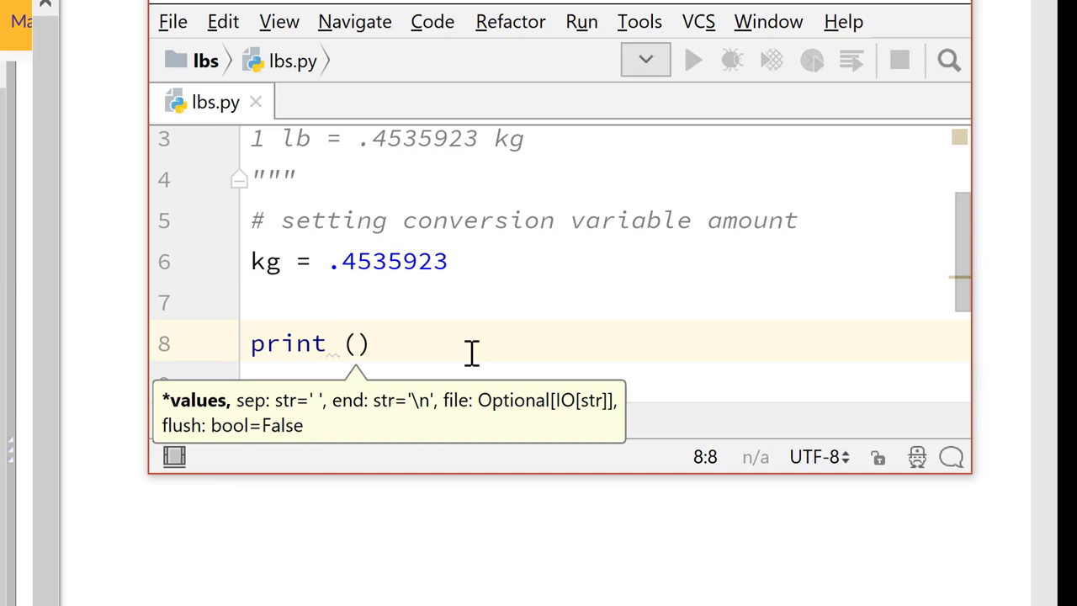
text(10 *)
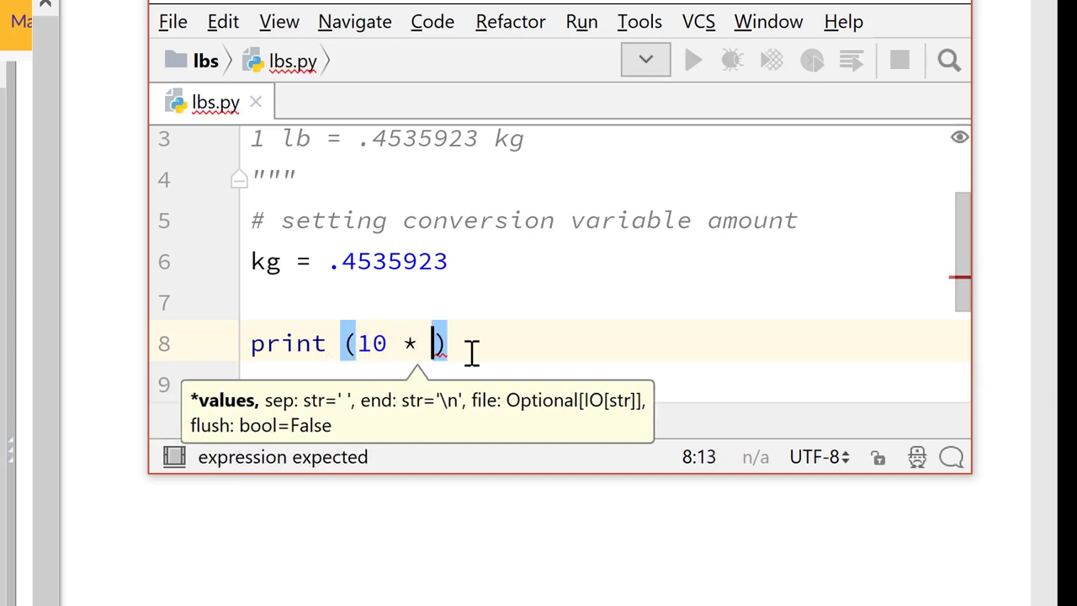
text(kg)
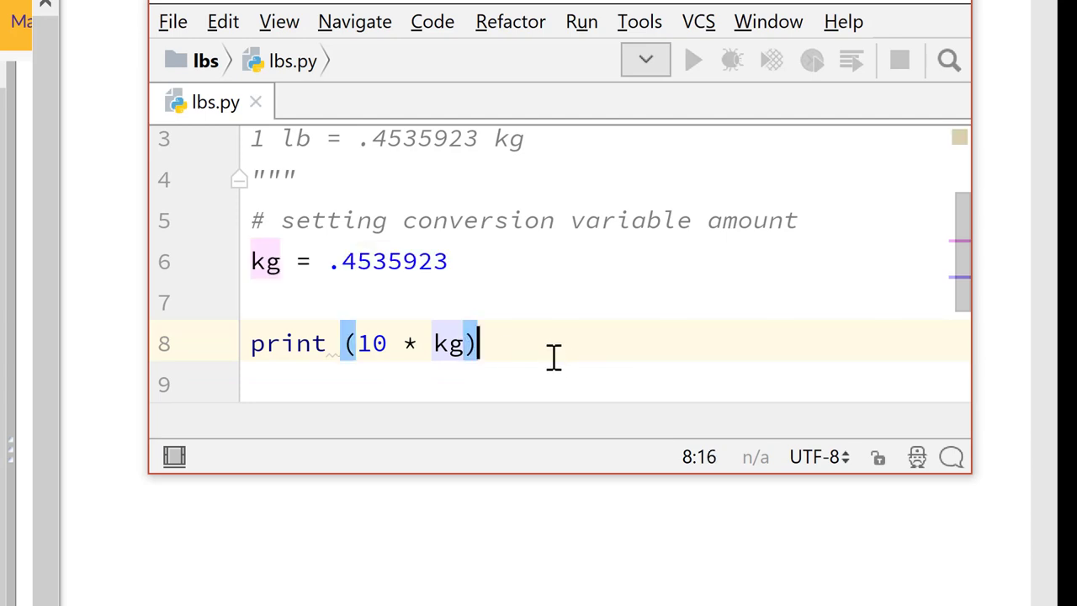
mouse_move(341, 343)
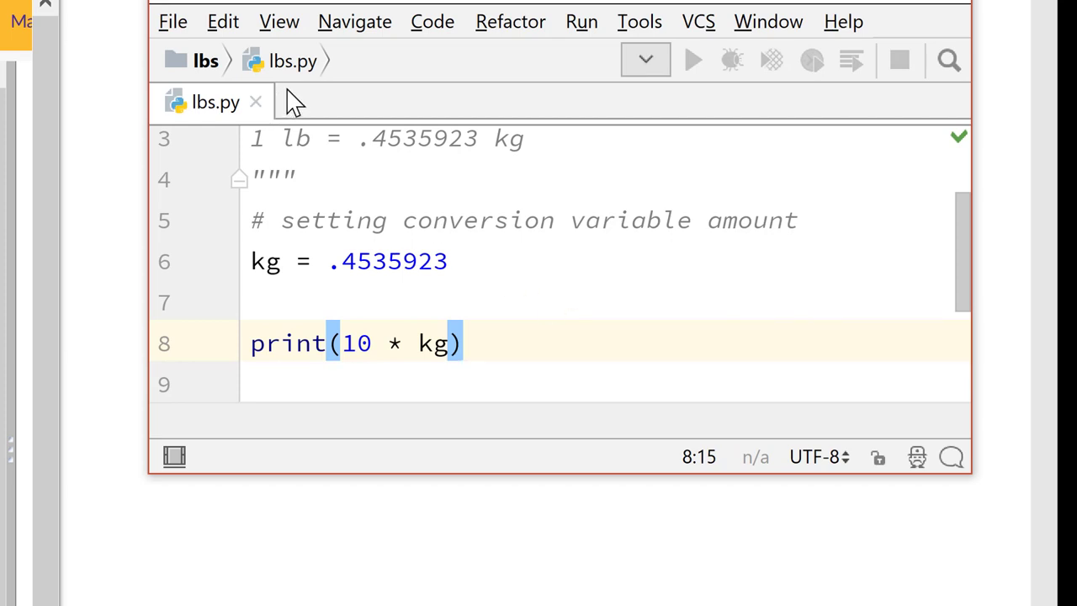
mouse_move(451, 426)
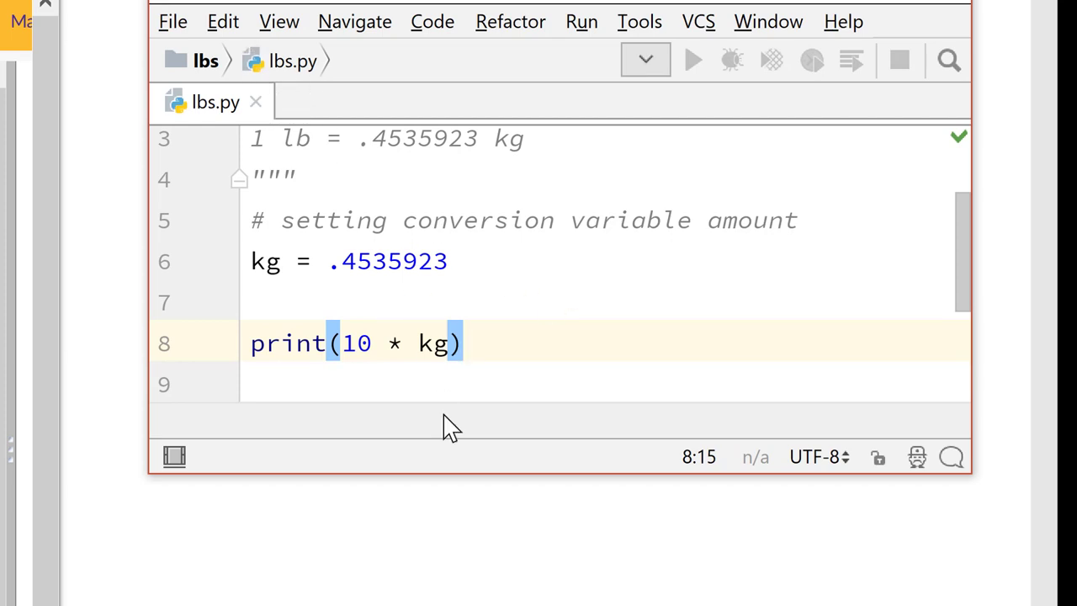
mouse_move(477, 479)
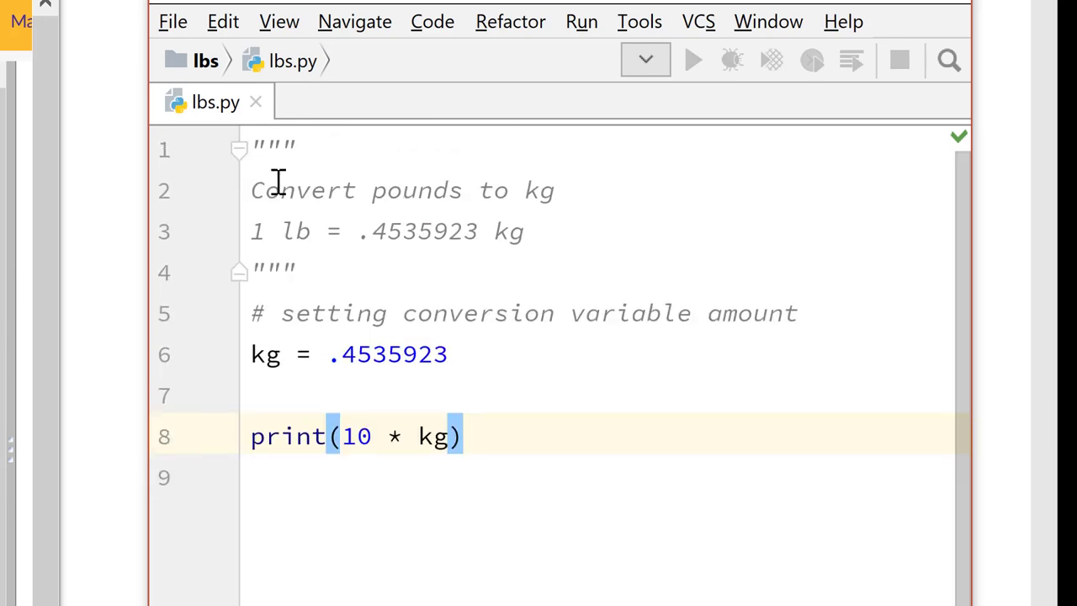
mouse_move(602, 30)
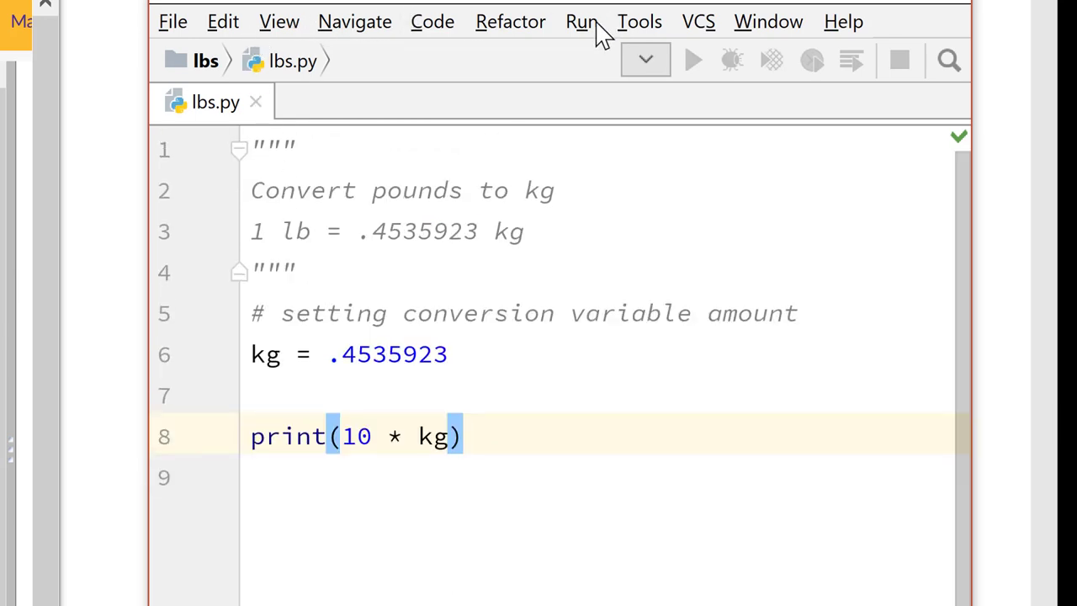
Step: Run the lbs script and get the output 4.535923
click(581, 21)
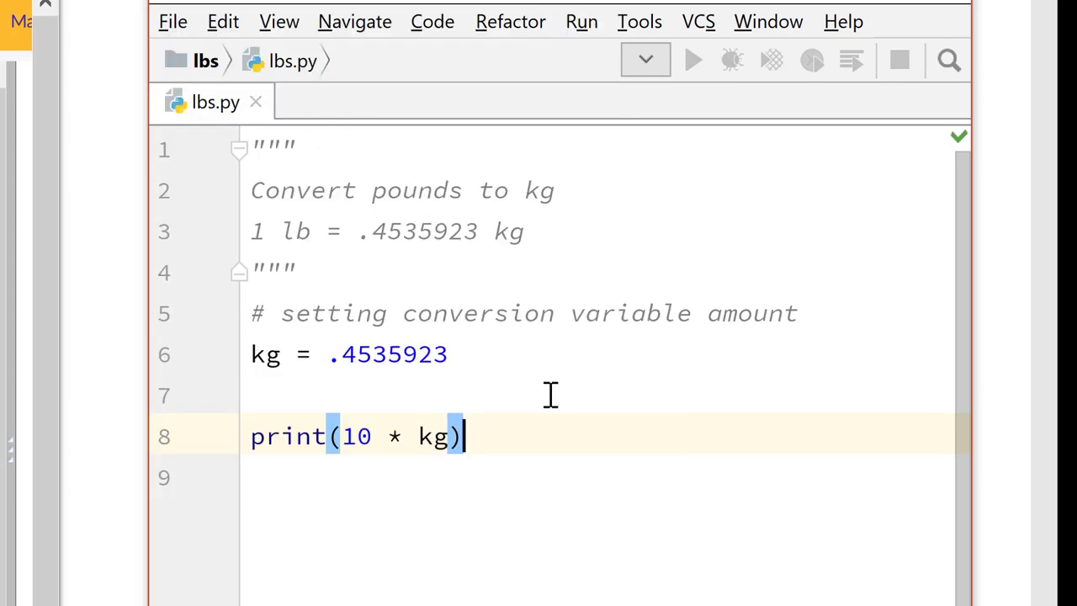
click(693, 60)
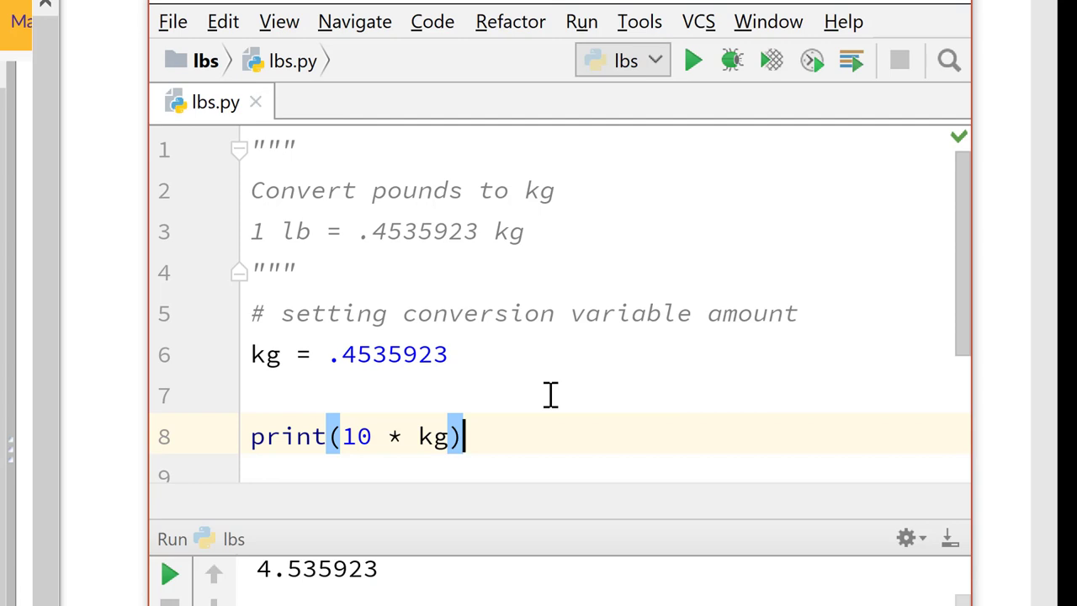
mouse_move(454, 353)
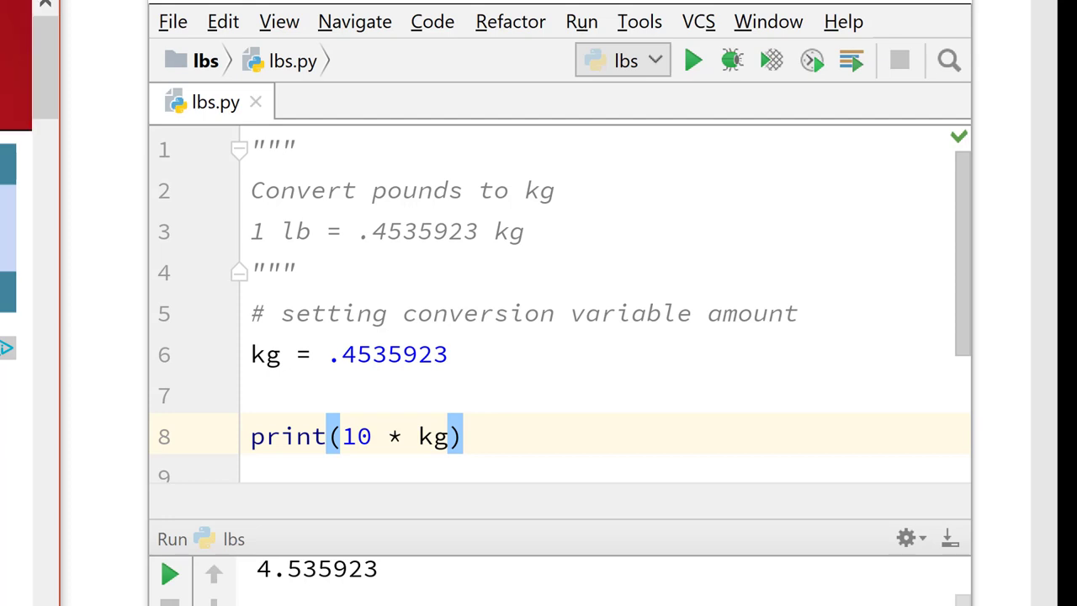
mouse_move(468, 562)
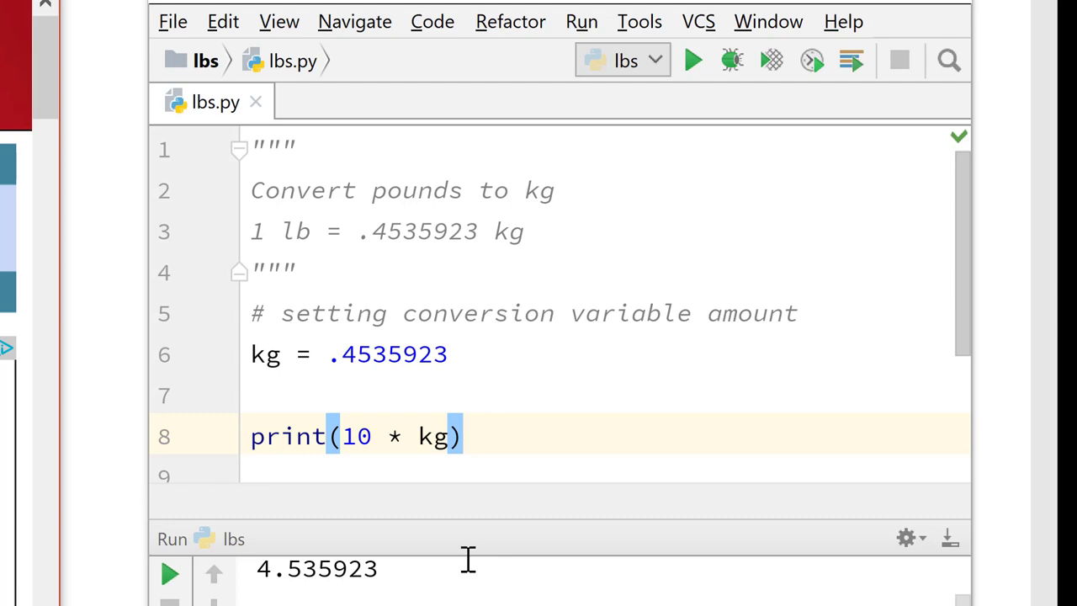
mouse_move(304, 438)
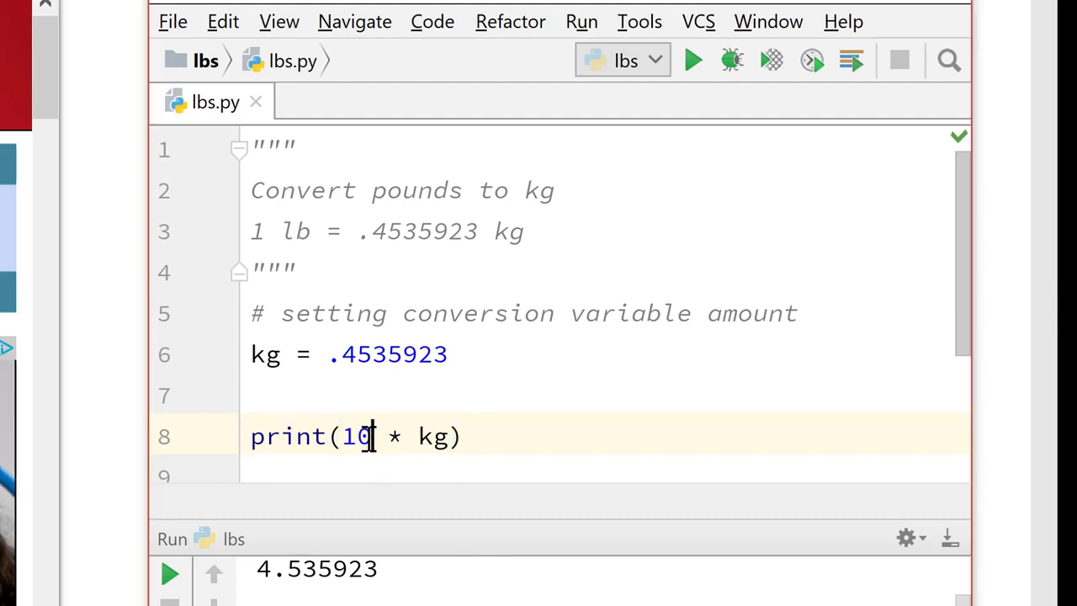
Step: Change the print line to print(53 * kg)
text(53)
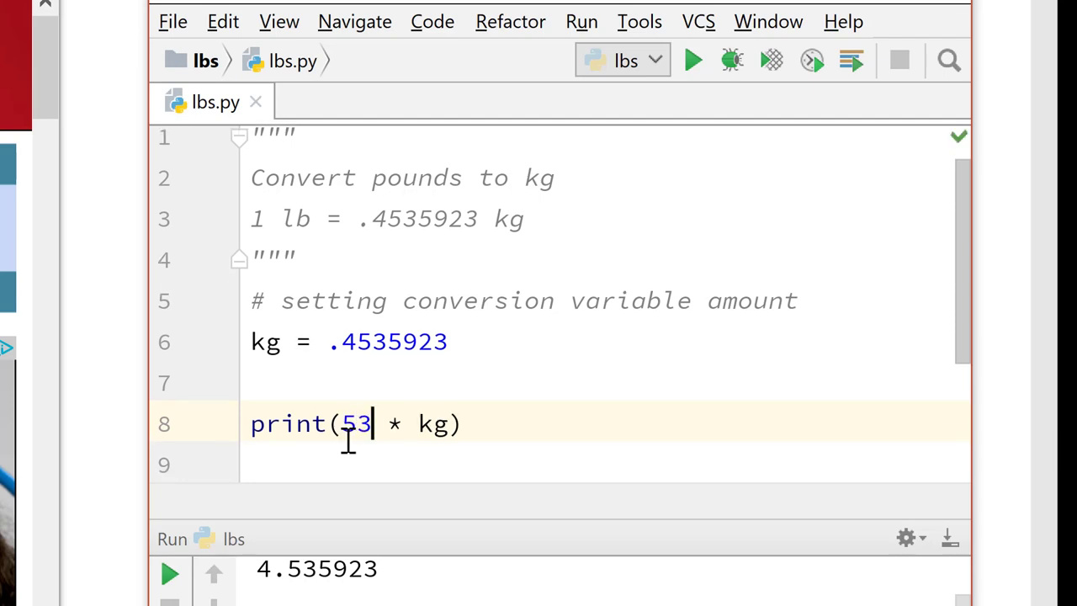
mouse_move(659, 110)
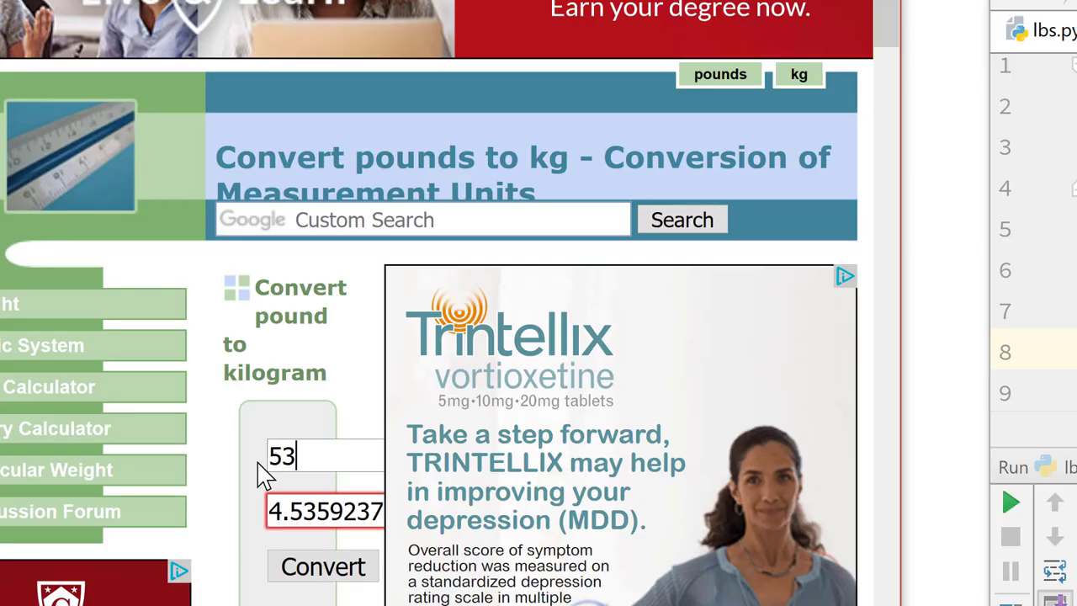
Step: Convert 53 pounds on convertunits.com, yielding 24.040395 kg
click(323, 566)
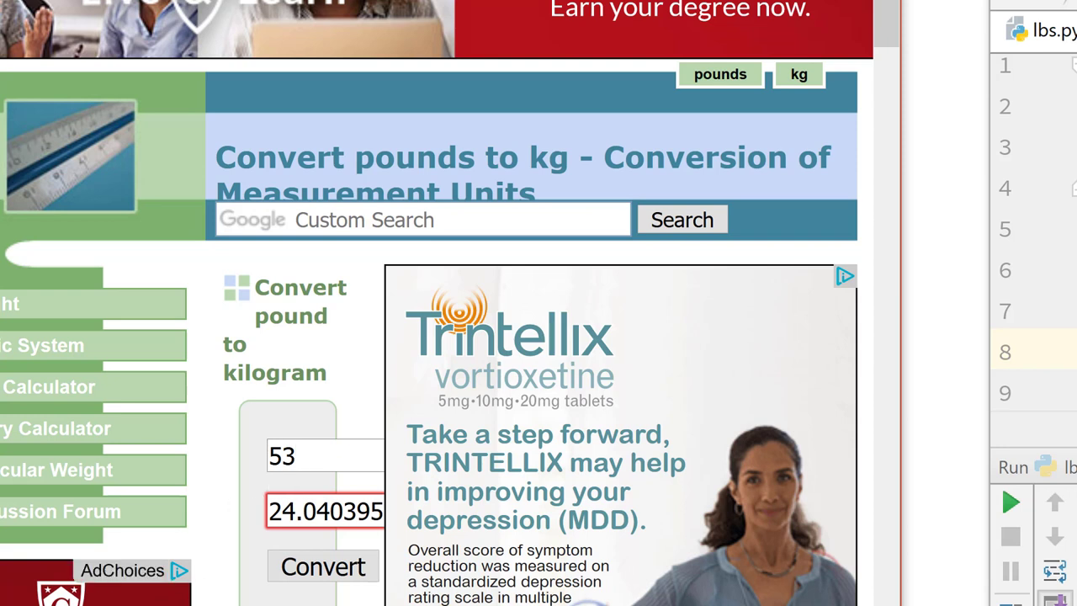
mouse_move(328, 551)
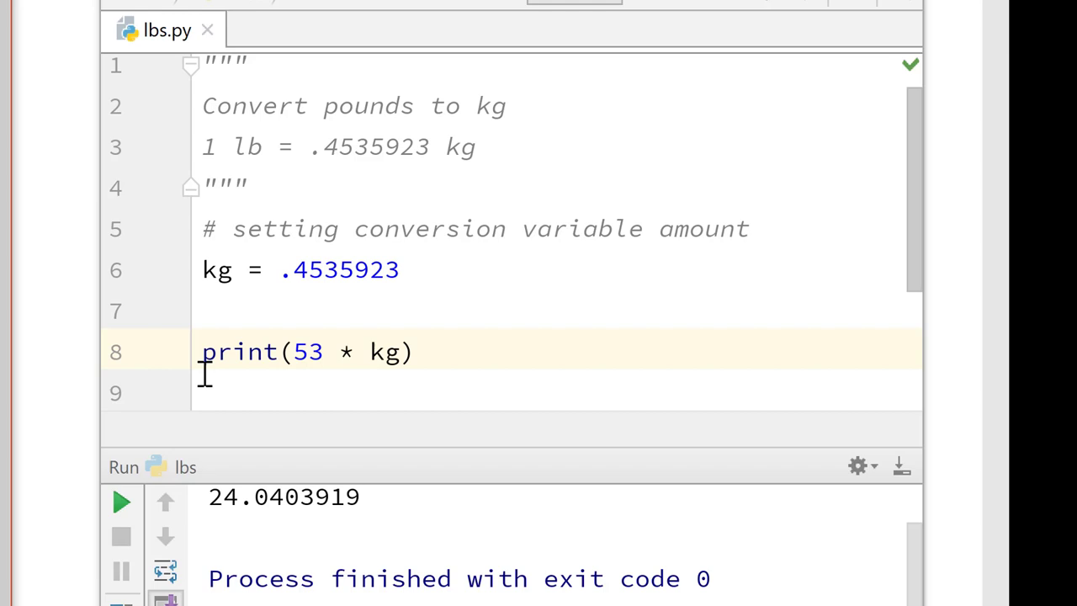
mouse_move(420, 480)
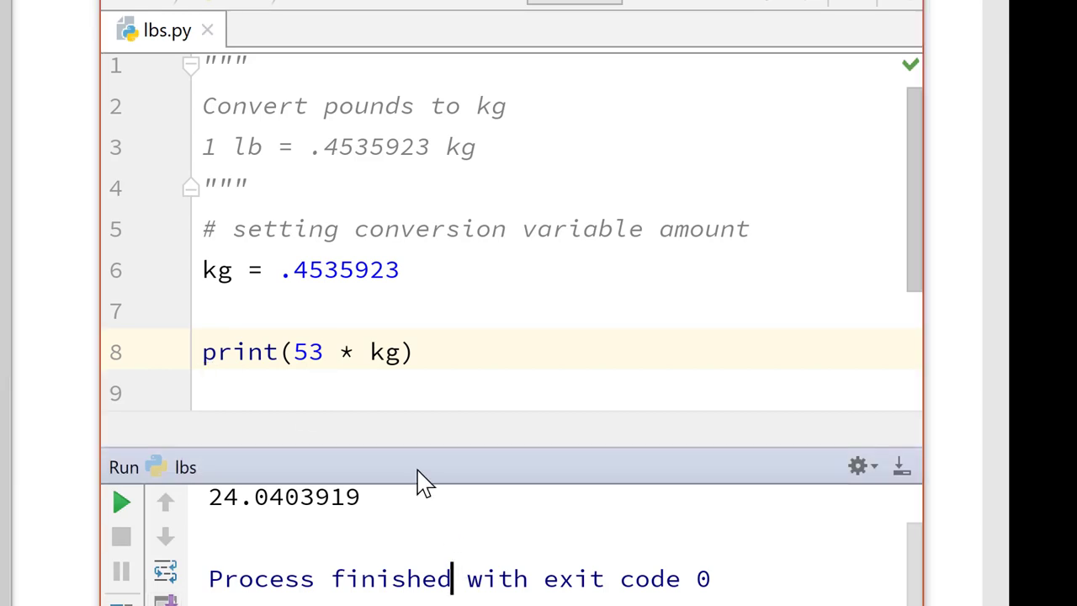
mouse_move(351, 369)
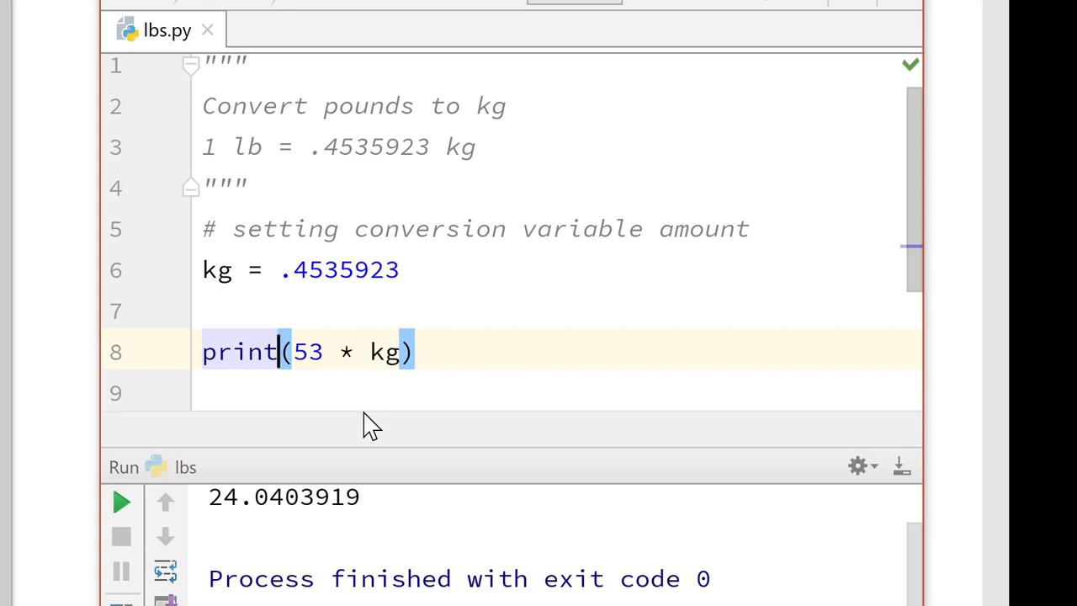
Step: Change line 8 to print(format(53 * kg), '.2f')
text(forma)
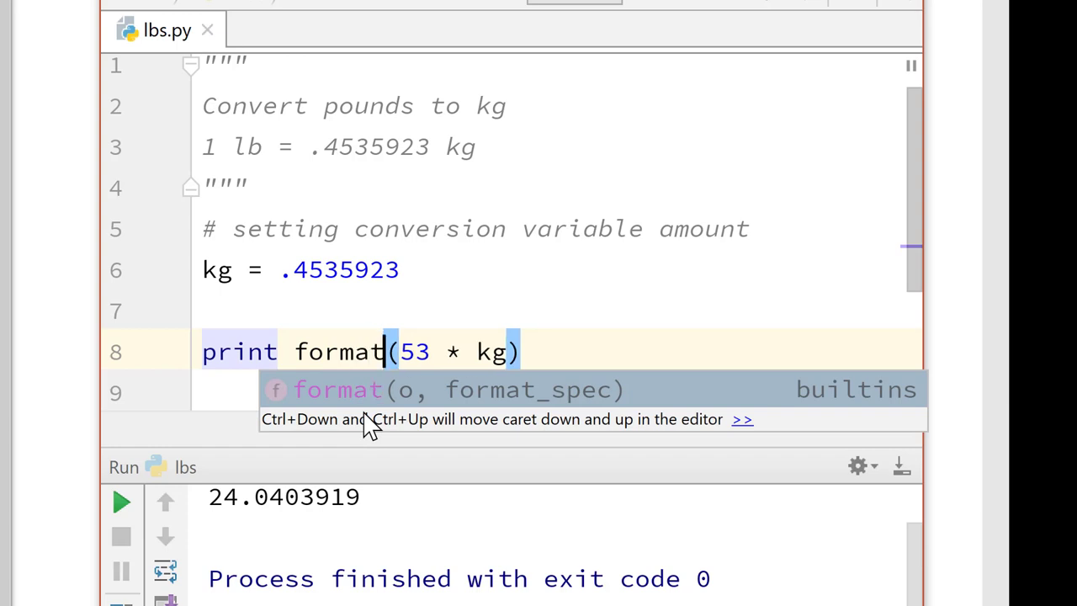
key(Escape)
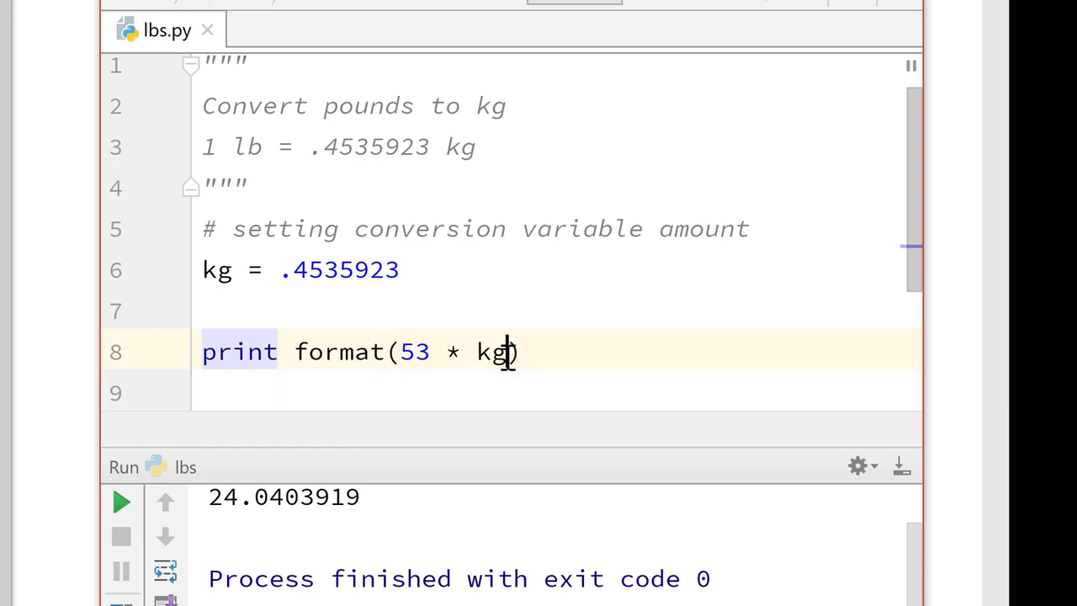
double_click(494, 351)
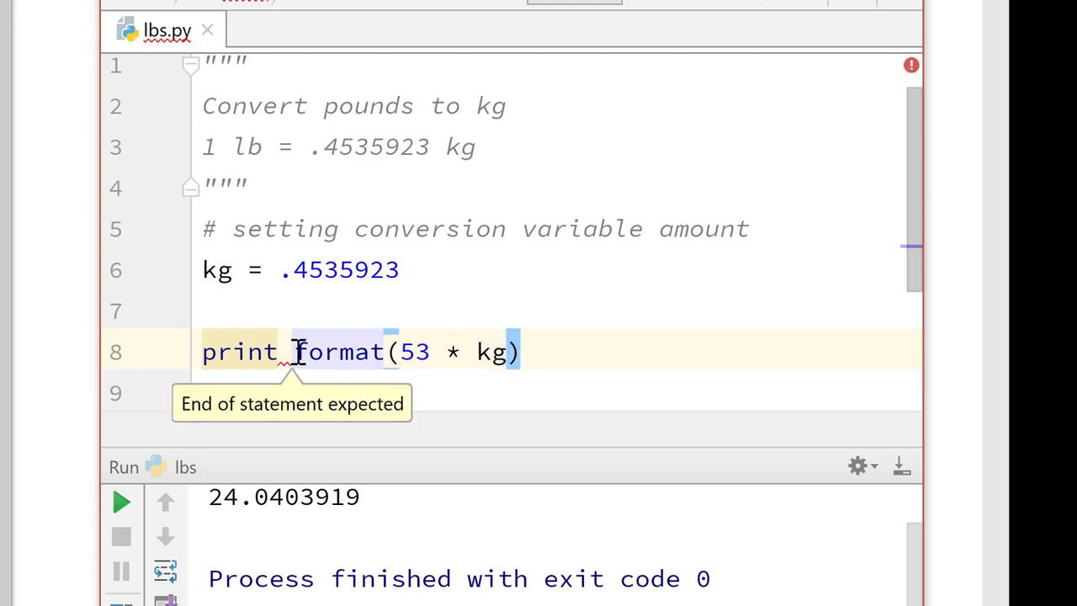
text(()
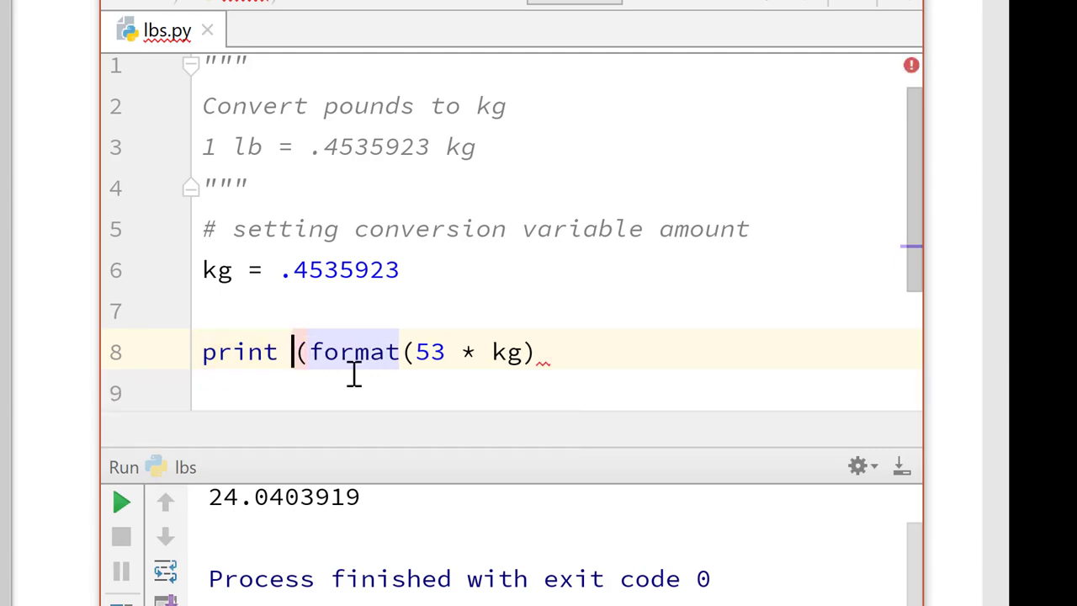
key(Backspace)
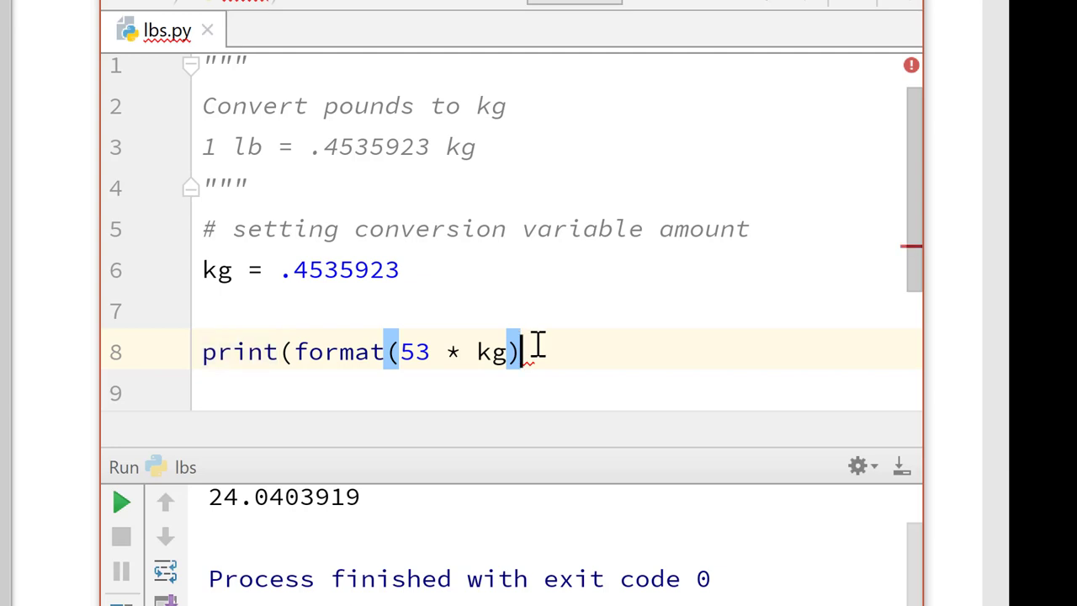
text(,)
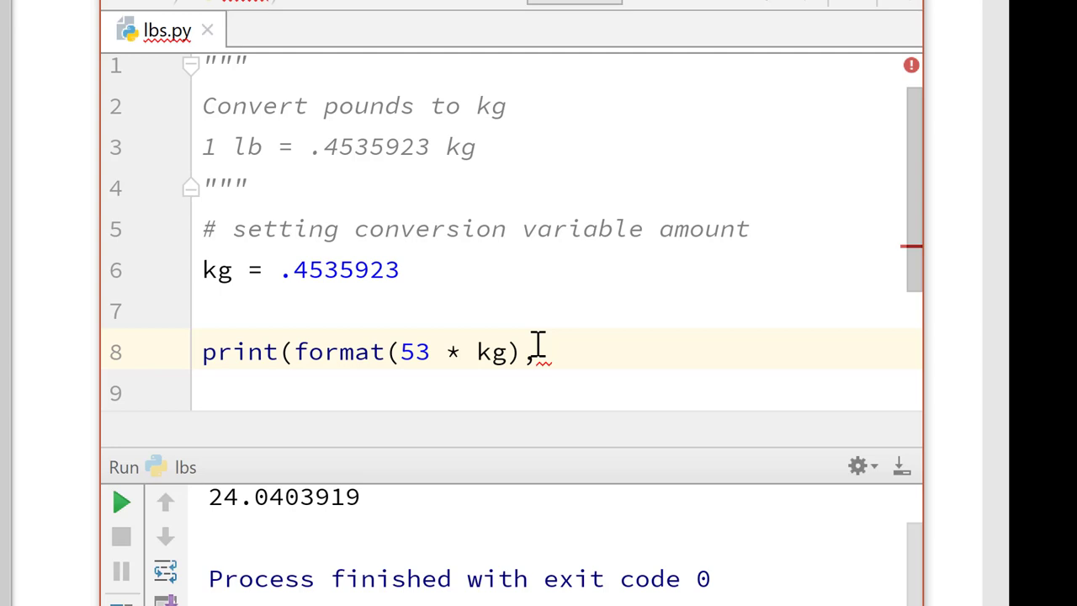
text('.)
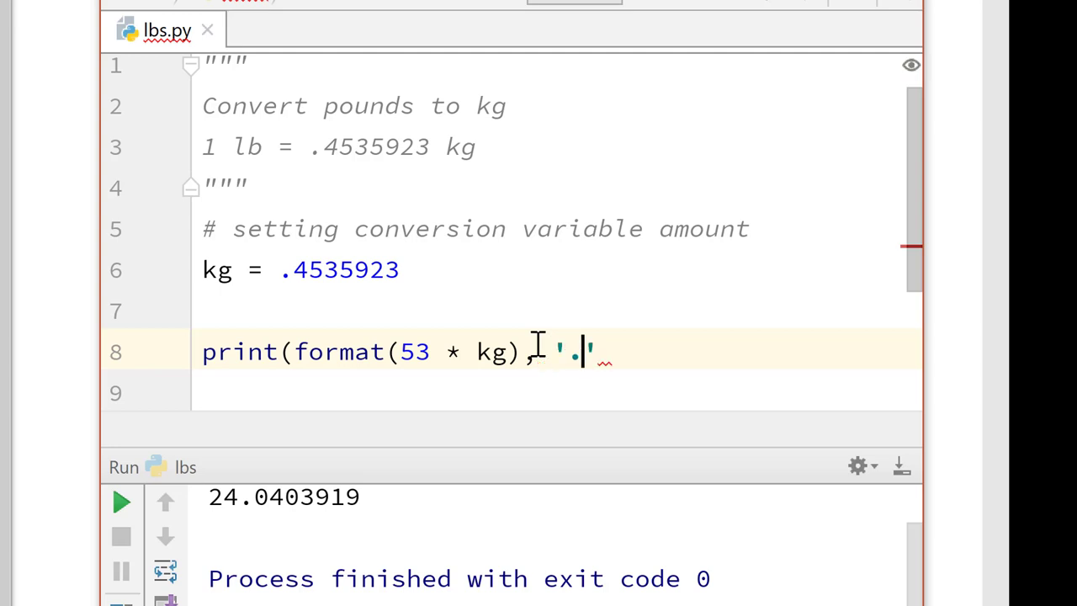
text(2f)
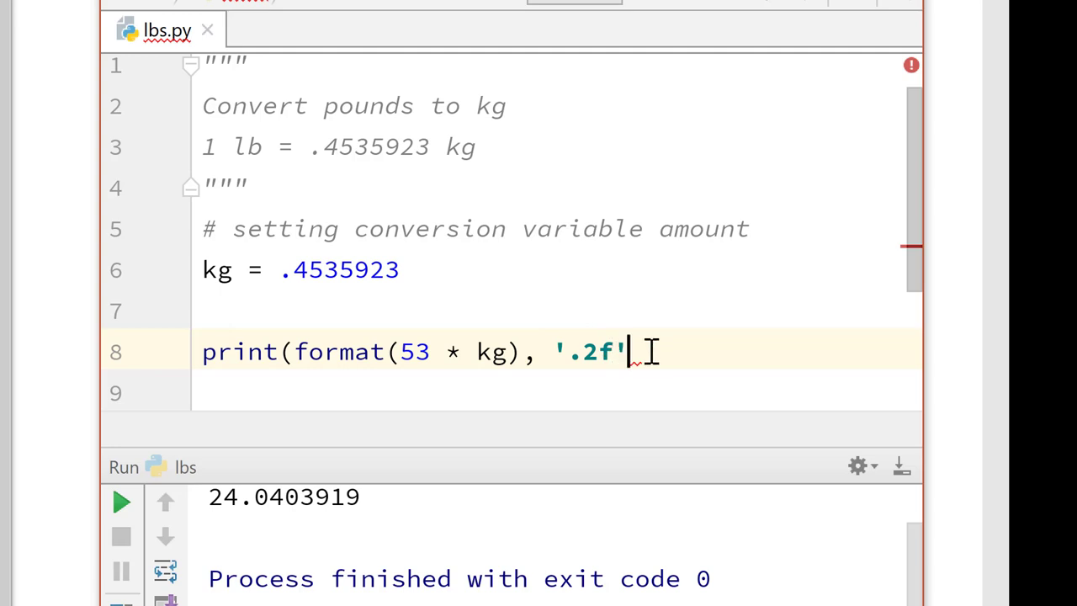
text())
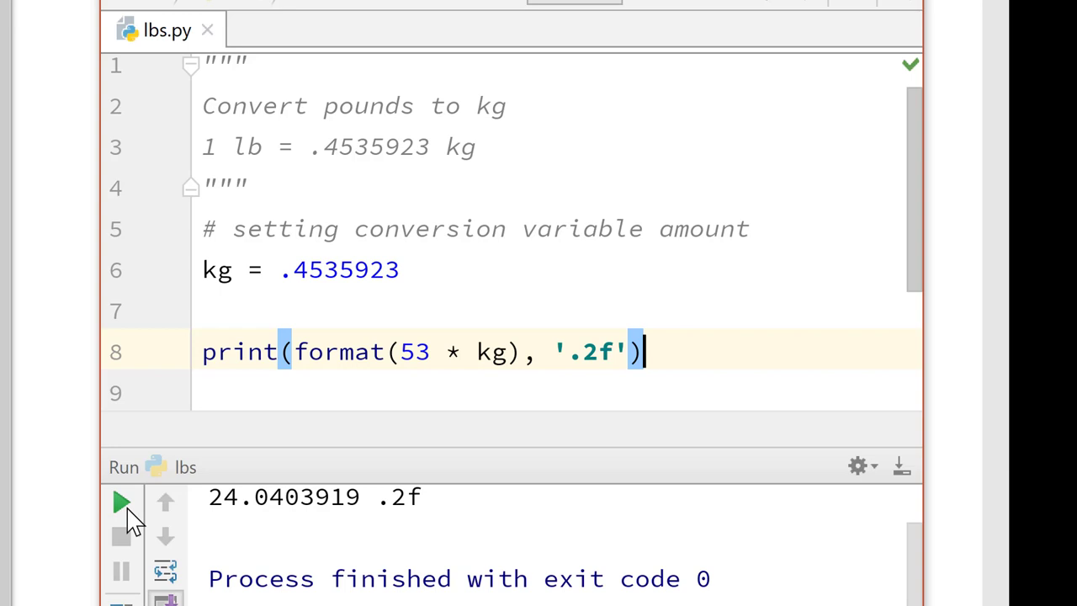
mouse_move(135, 513)
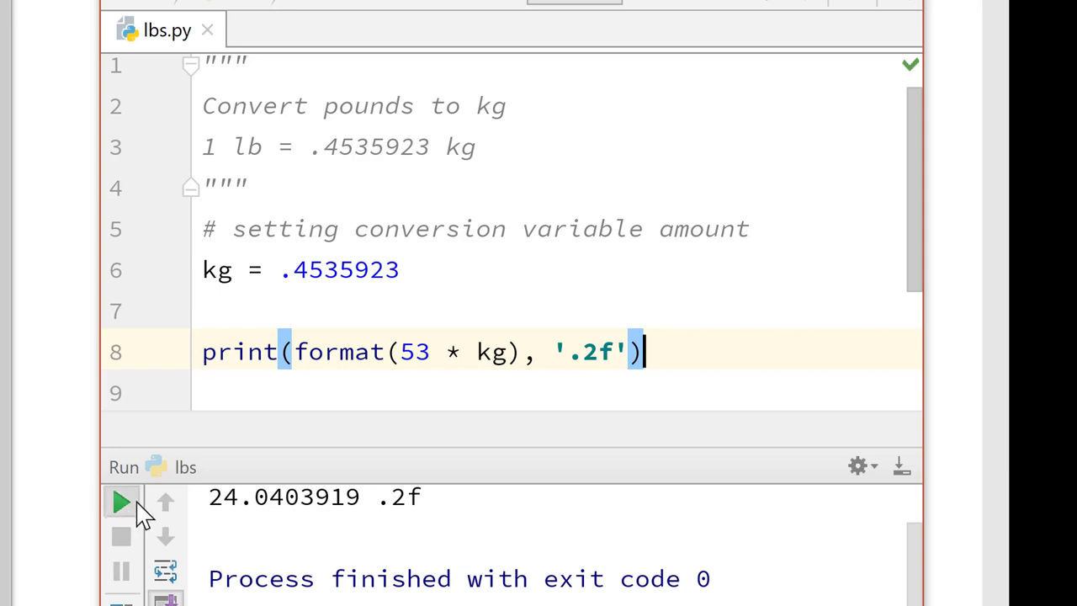
mouse_move(121, 502)
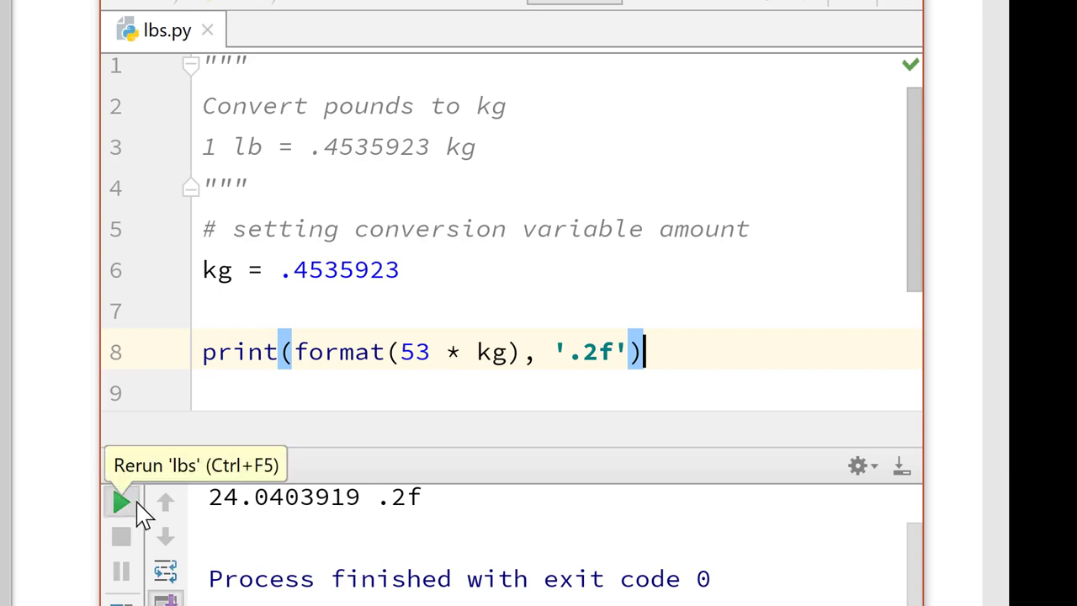
mouse_move(165, 500)
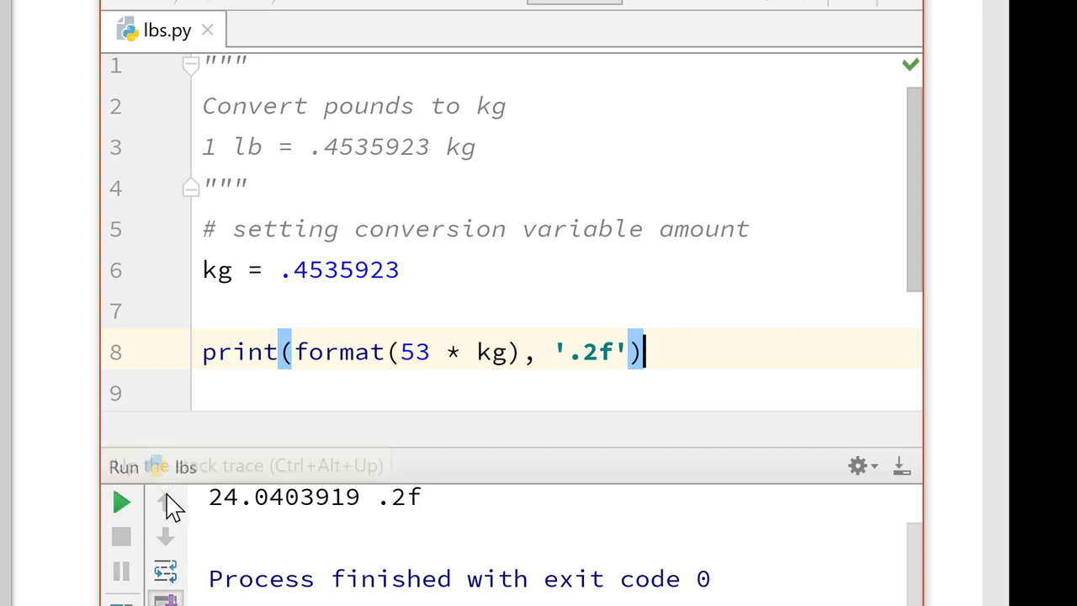
mouse_move(328, 341)
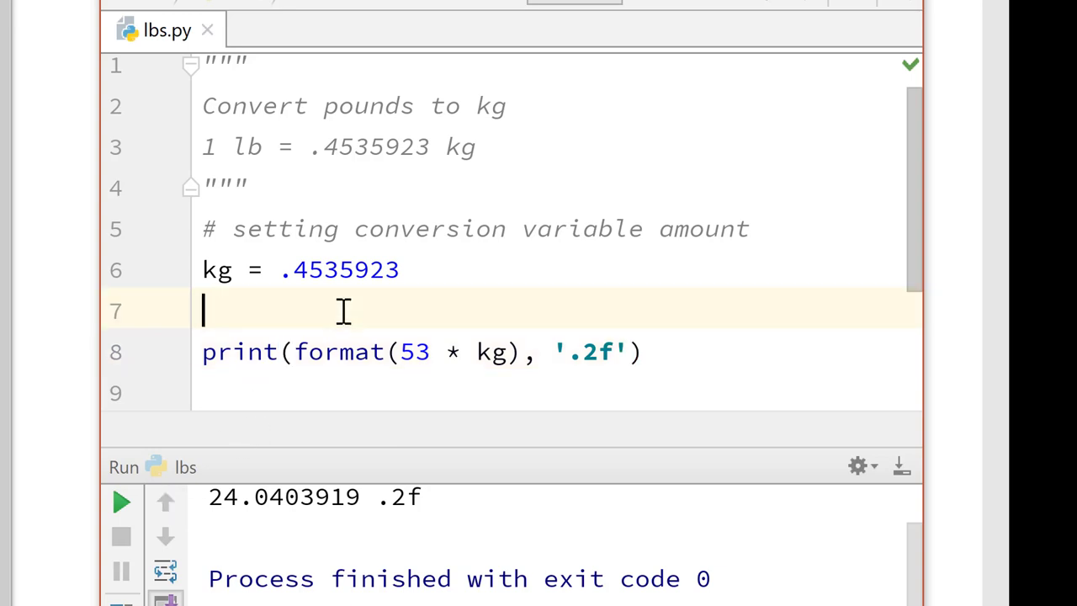
Step: Assign lbs = 53 * kg on line 7
text(lbs)
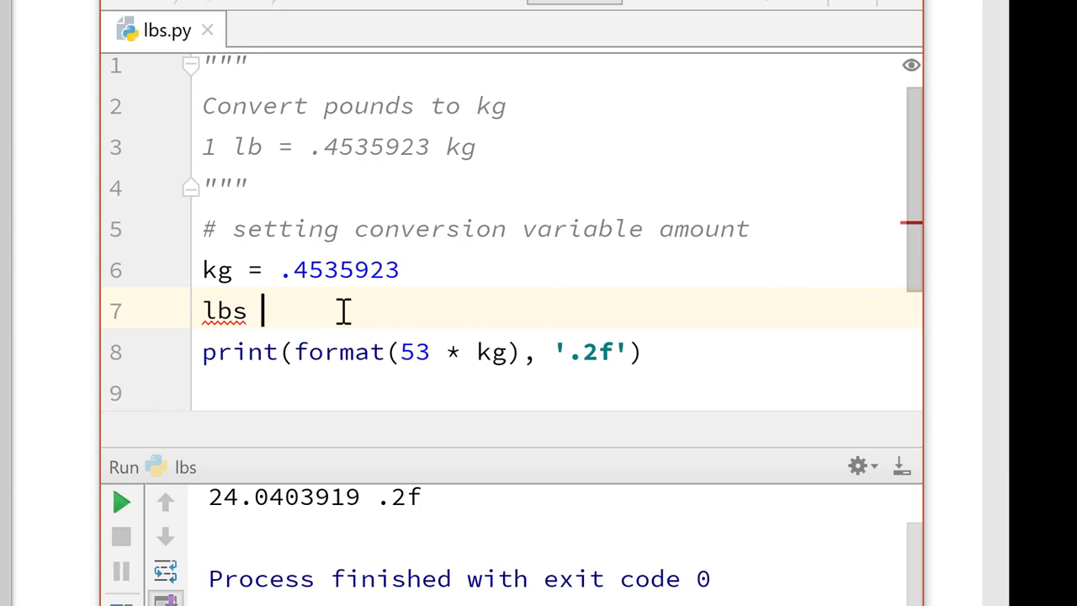
text(=)
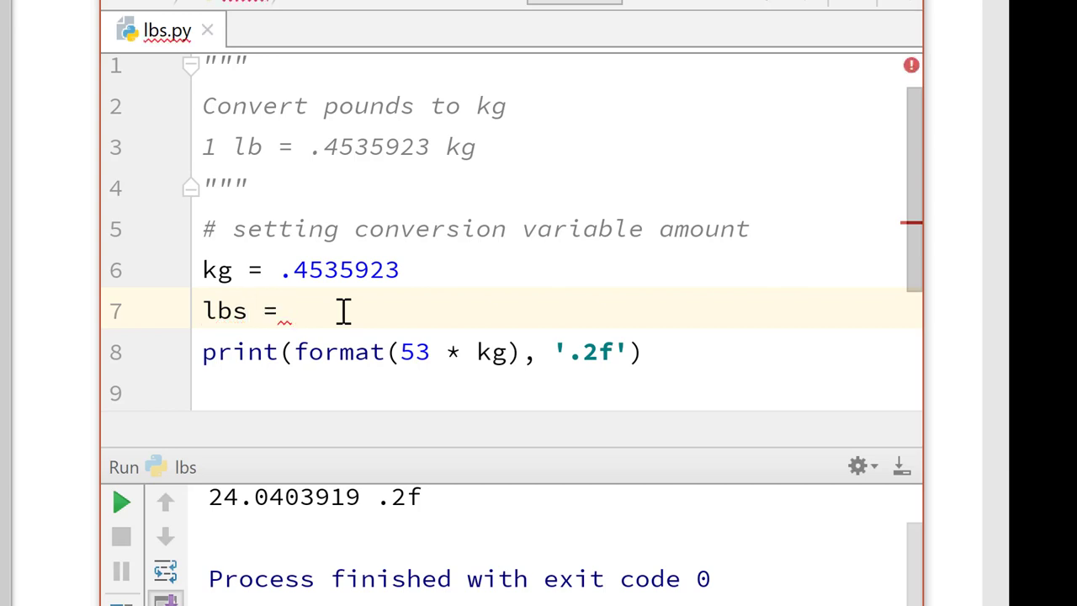
text(53*)
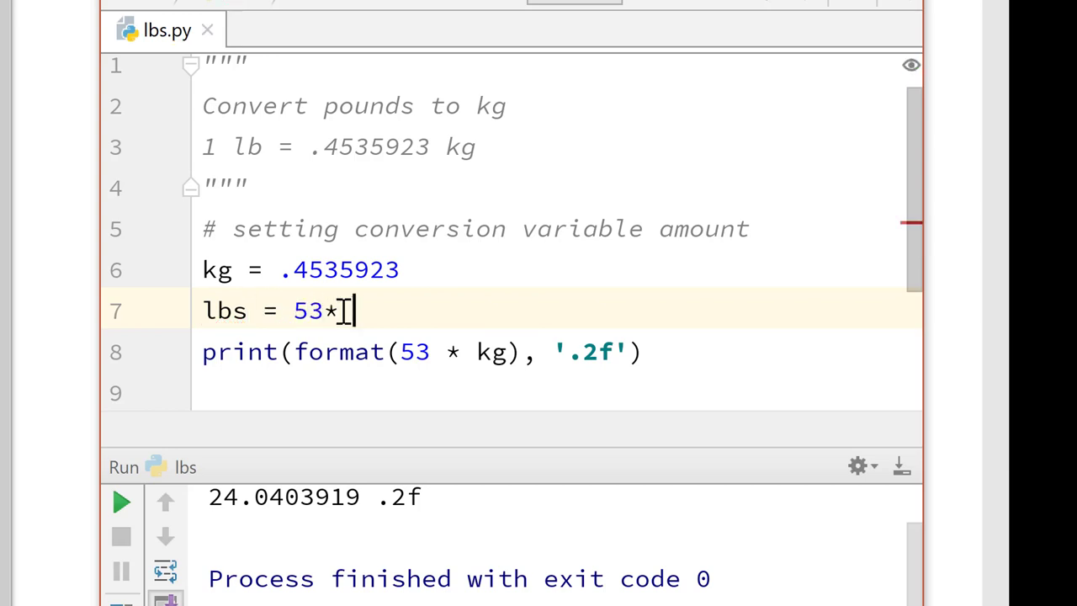
key(Backspace)
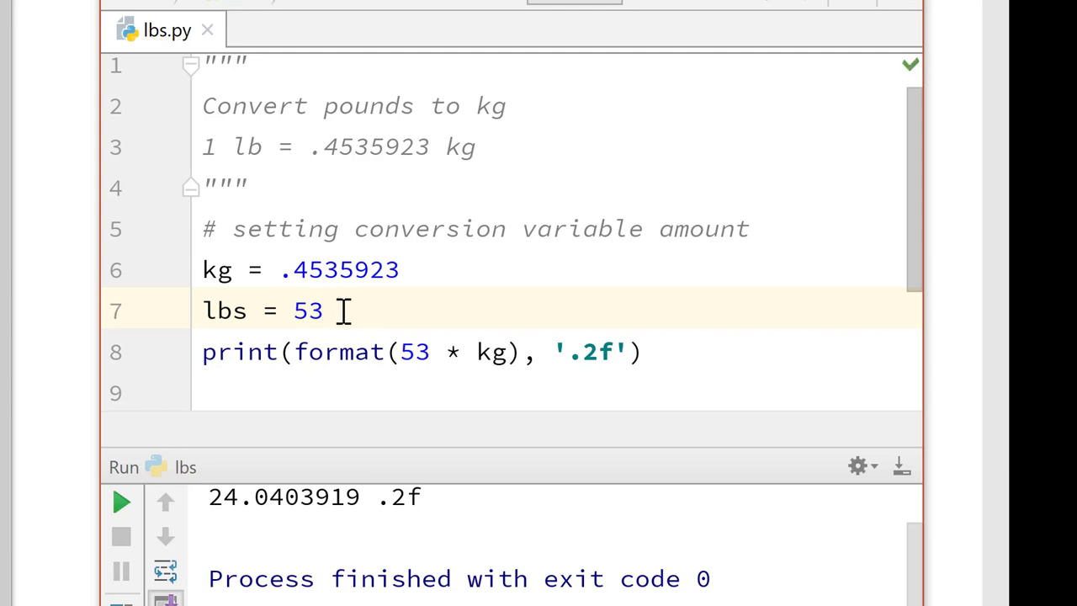
text(kg)
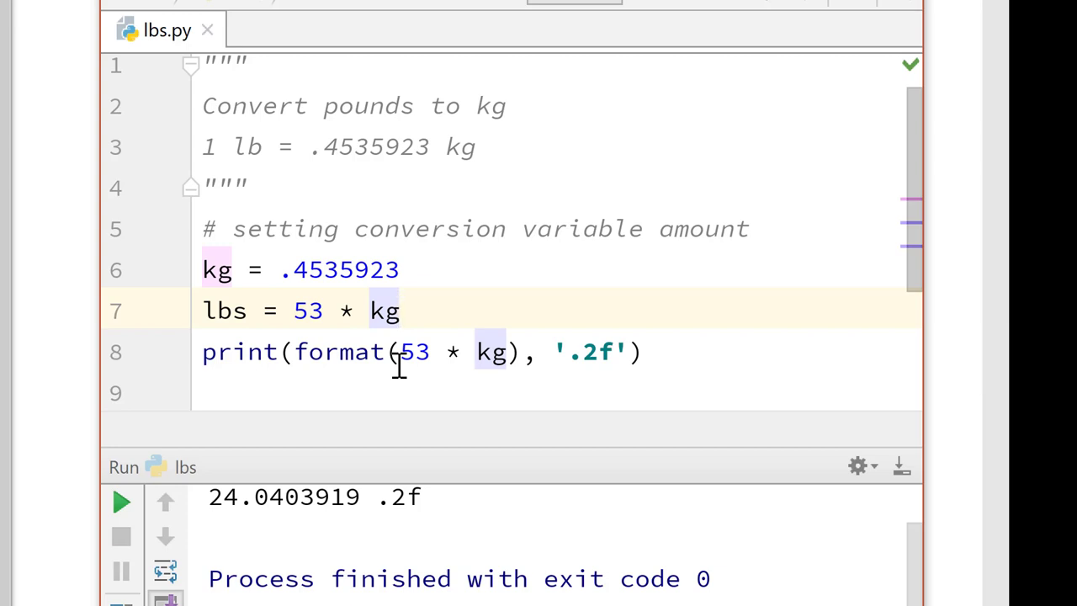
Step: Make the print line format lbs with '.2f' instead of 53 * kg
click(404, 352)
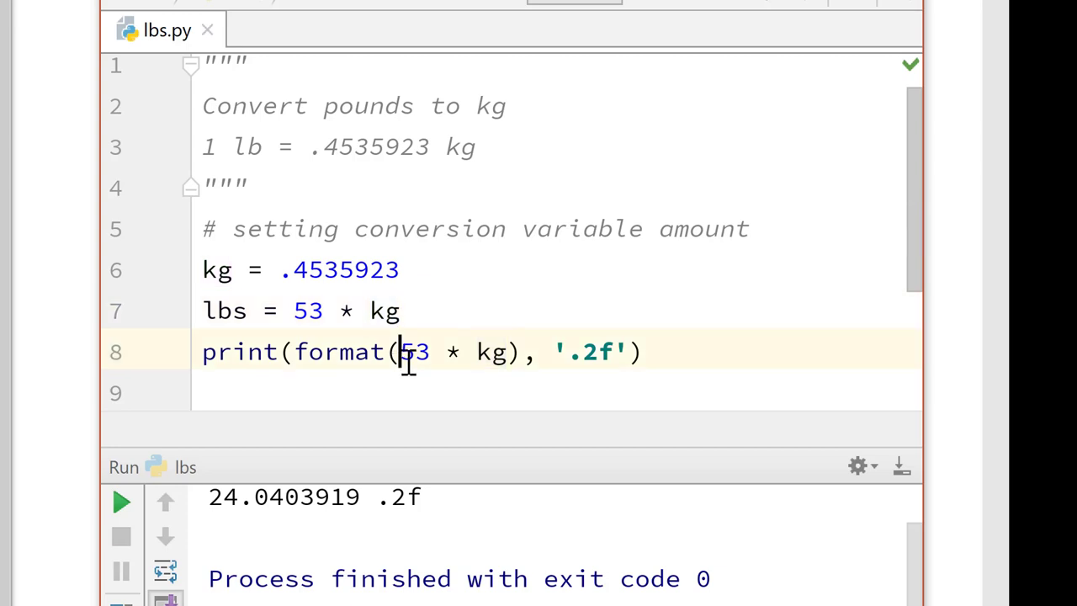
drag(398, 351, 463, 351)
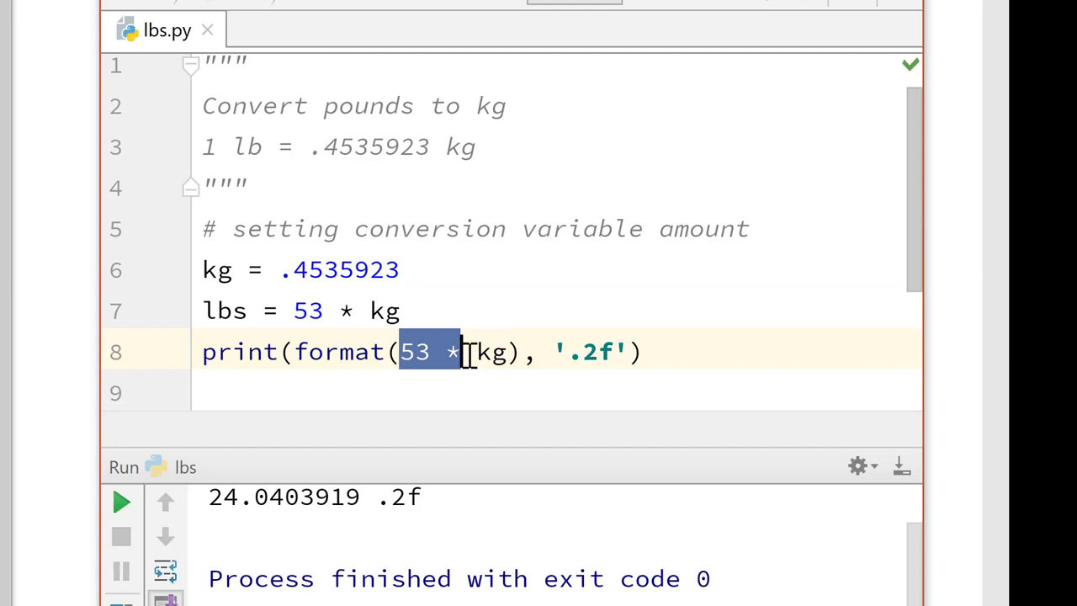
text(bs)
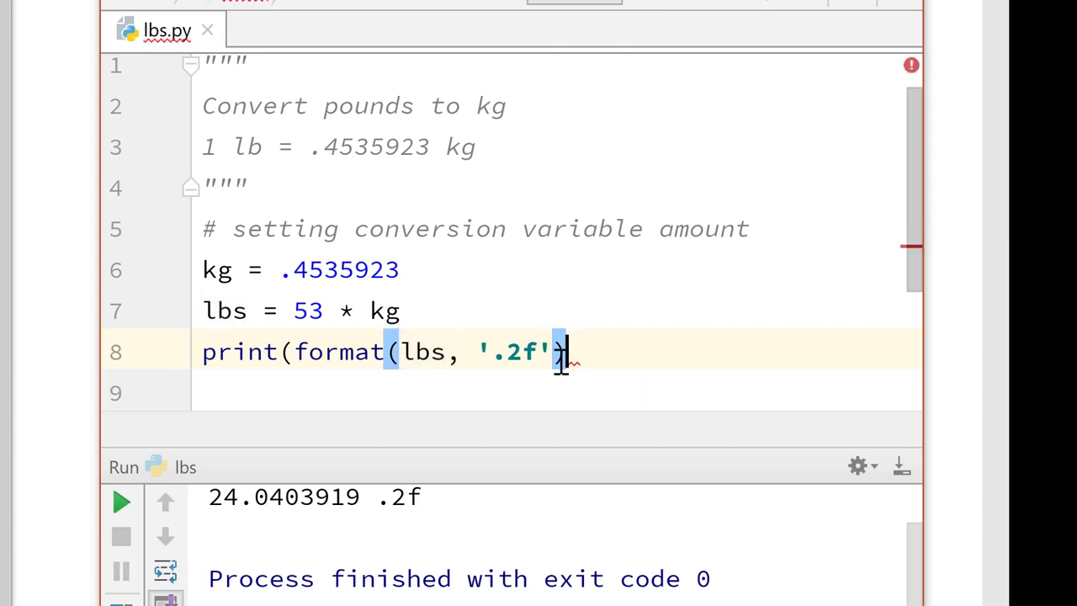
text())
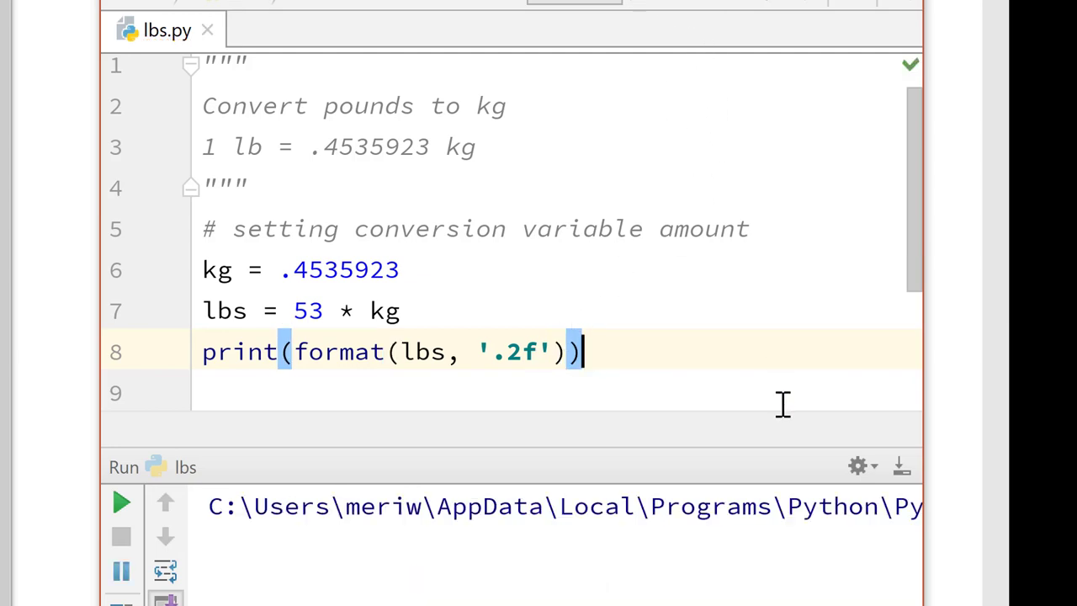
Step: Rerun lbs.py so it prints 24.04 to two decimals with exit code 0
click(120, 501)
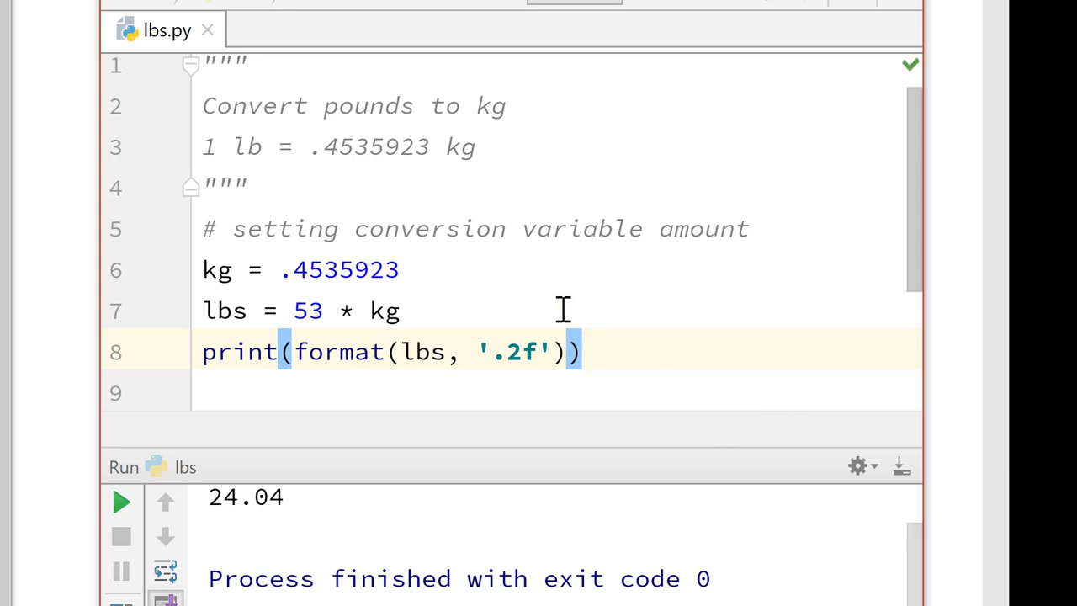
mouse_move(545, 362)
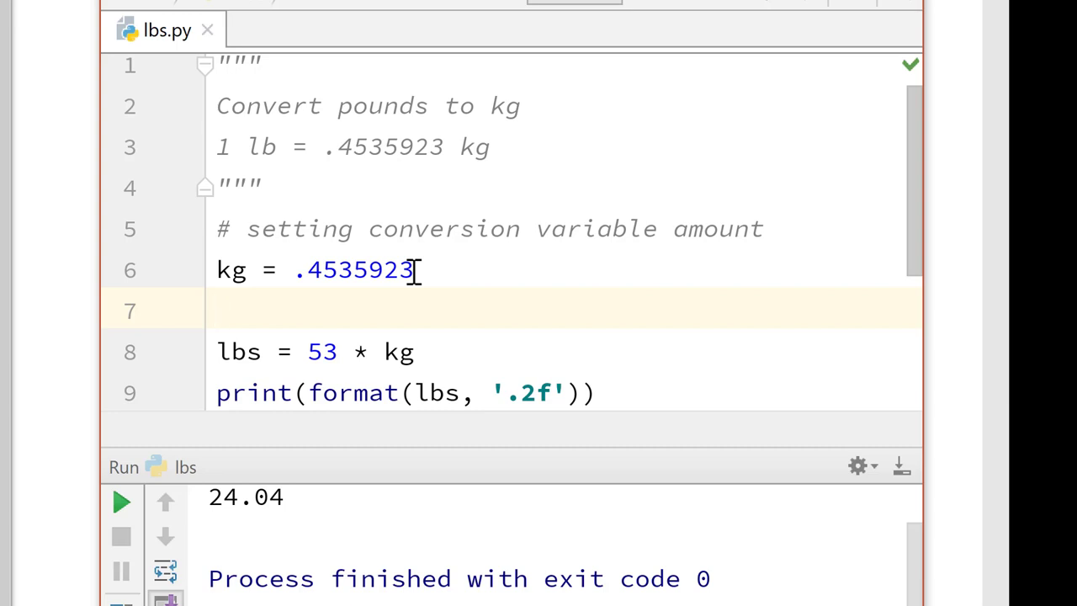
Step: Add the line lbs = float(input("Enter the number of pounds: ")) above the assignment
text(lbs =)
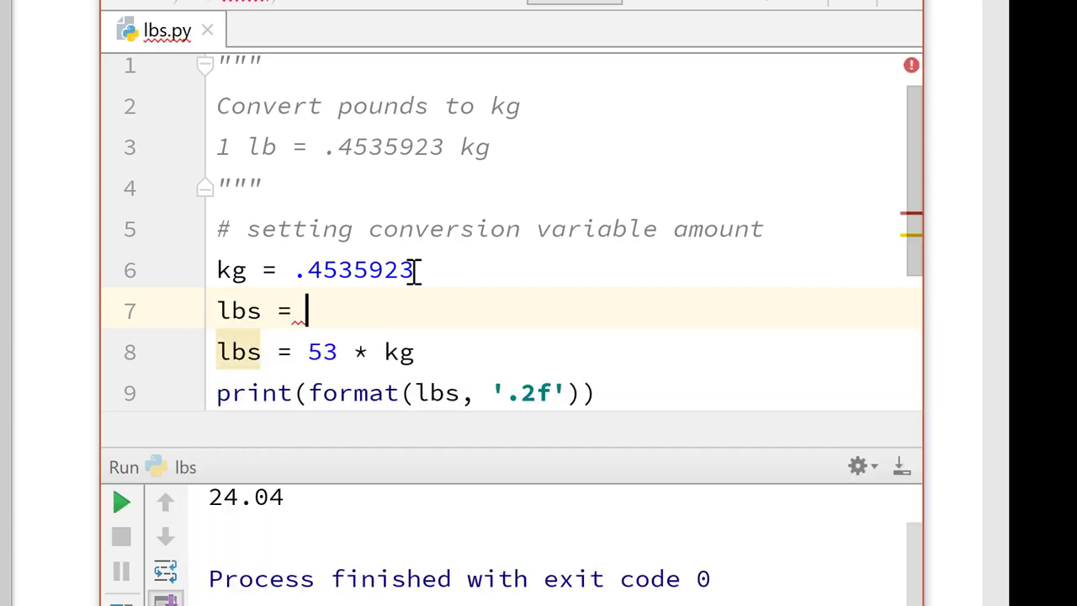
text(input)
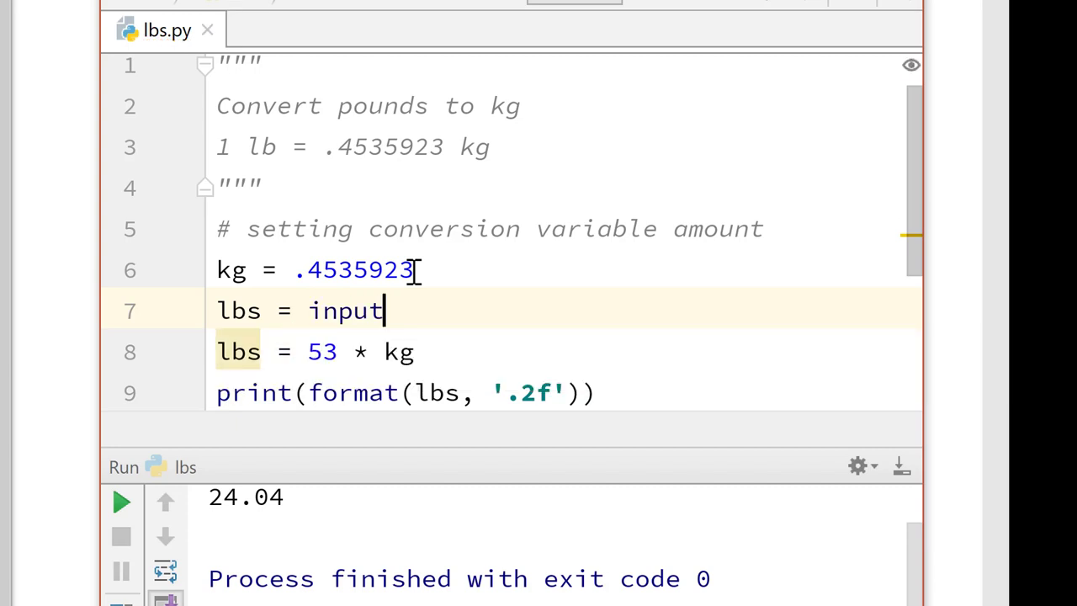
text(float()
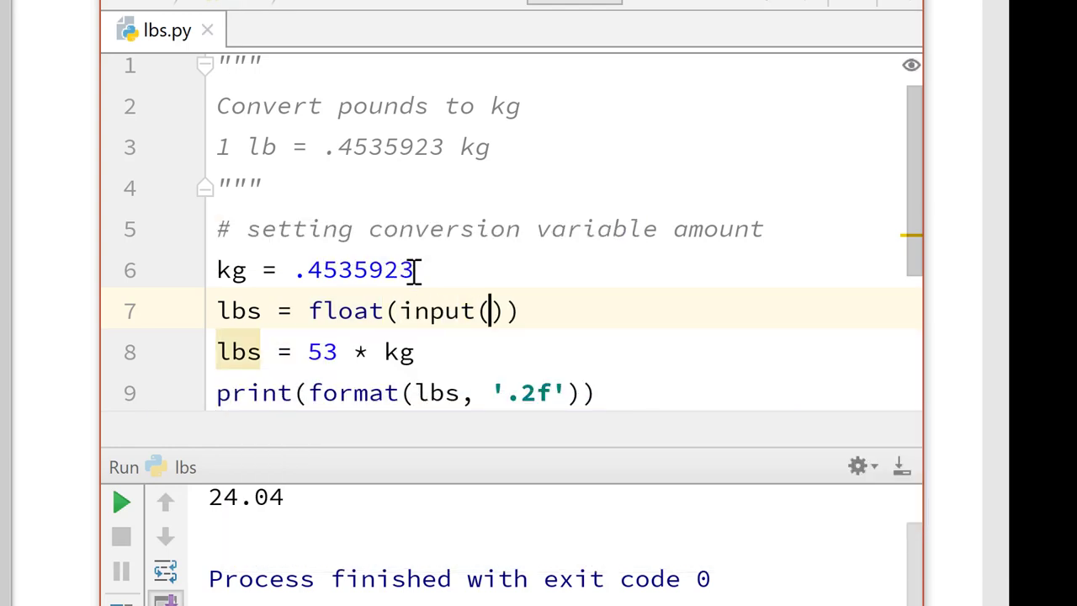
text("")
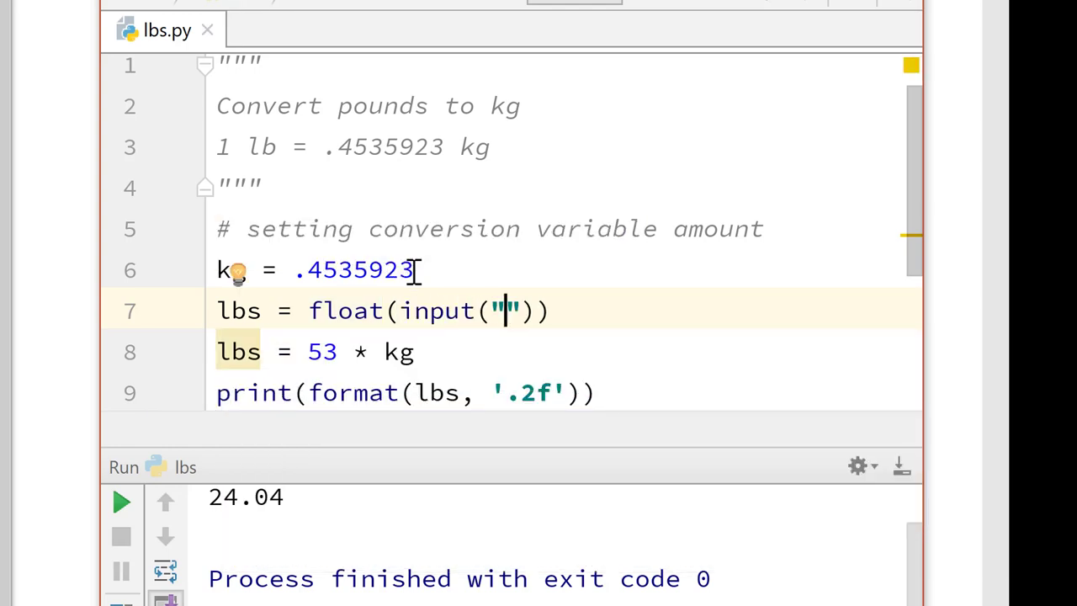
text(Enter the)
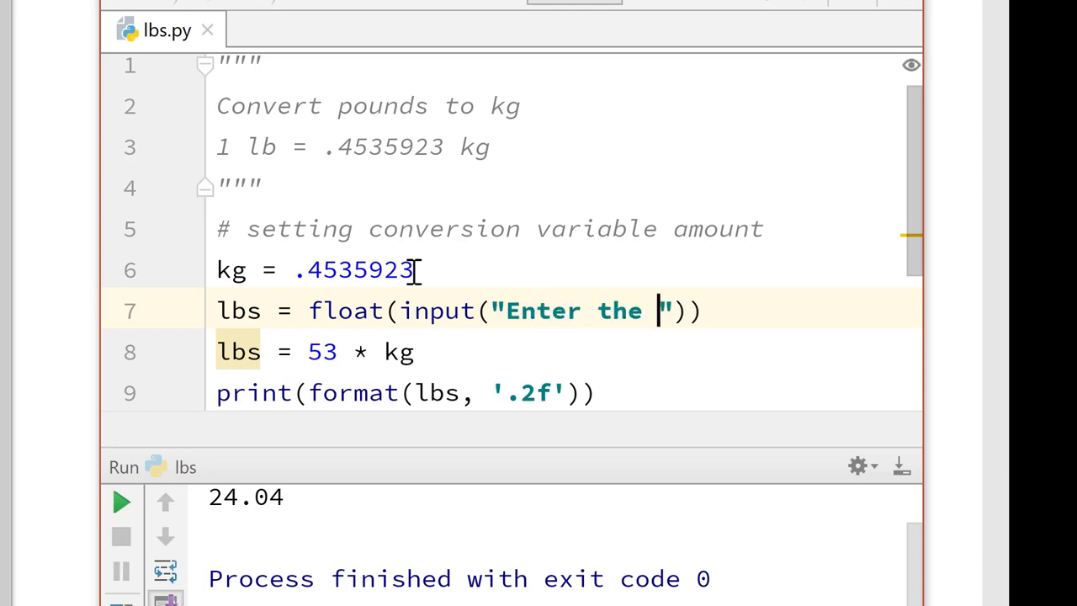
text(number of)
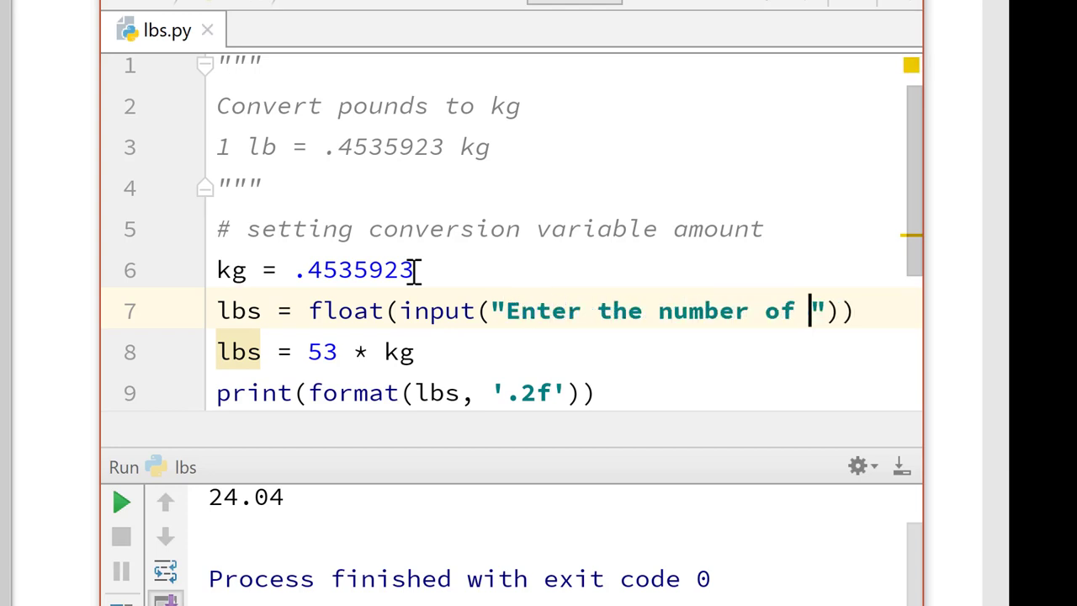
text(pounds:)
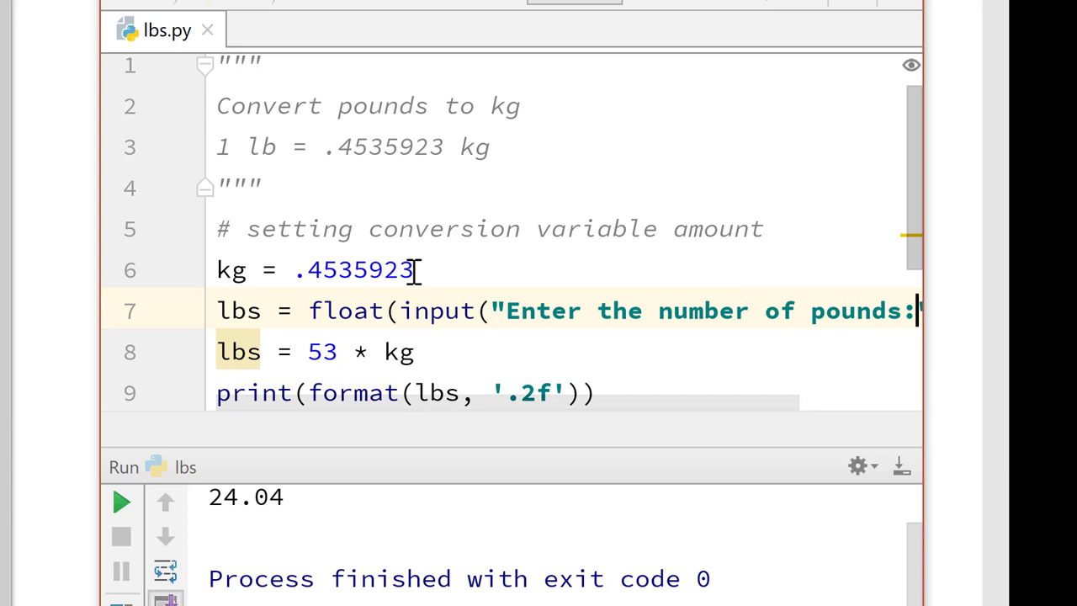
scroll(right, 3)
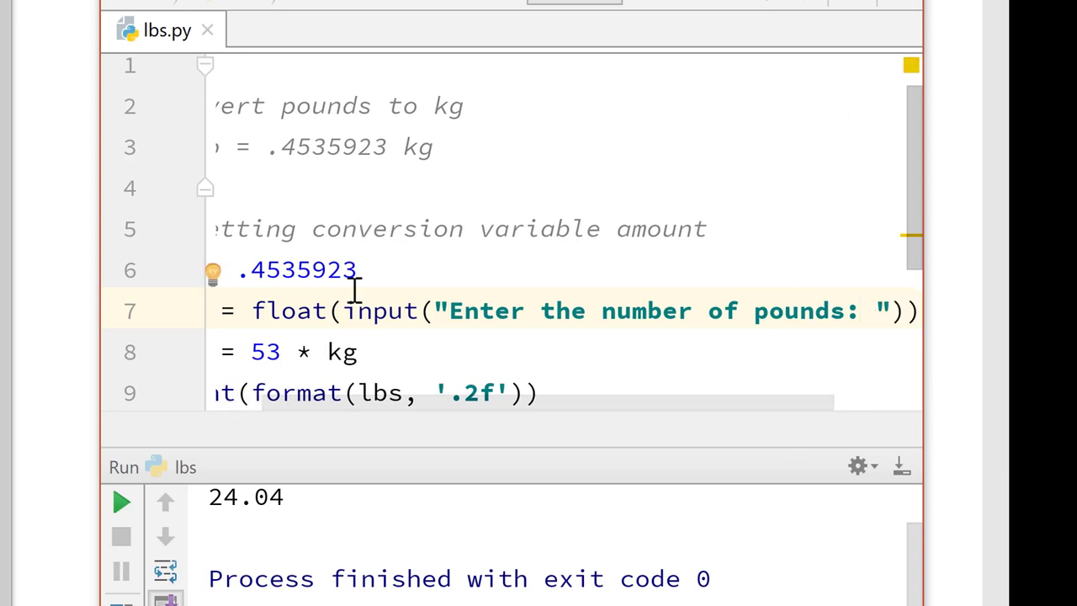
mouse_move(421, 421)
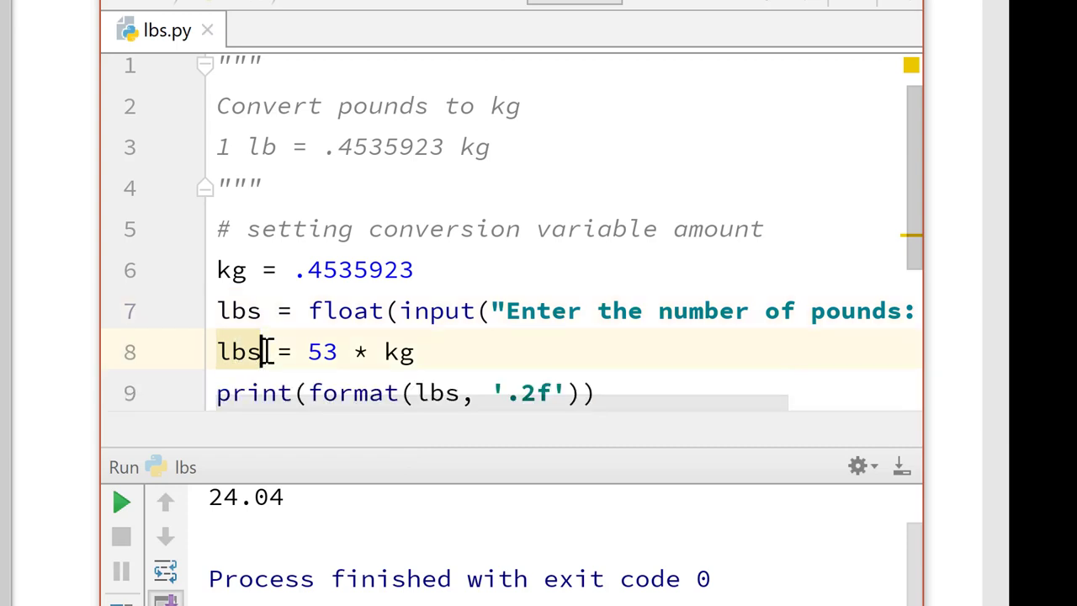
Step: Rewrite line 8 as kilos = lbs * kg and rerun the script
double_click(239, 352)
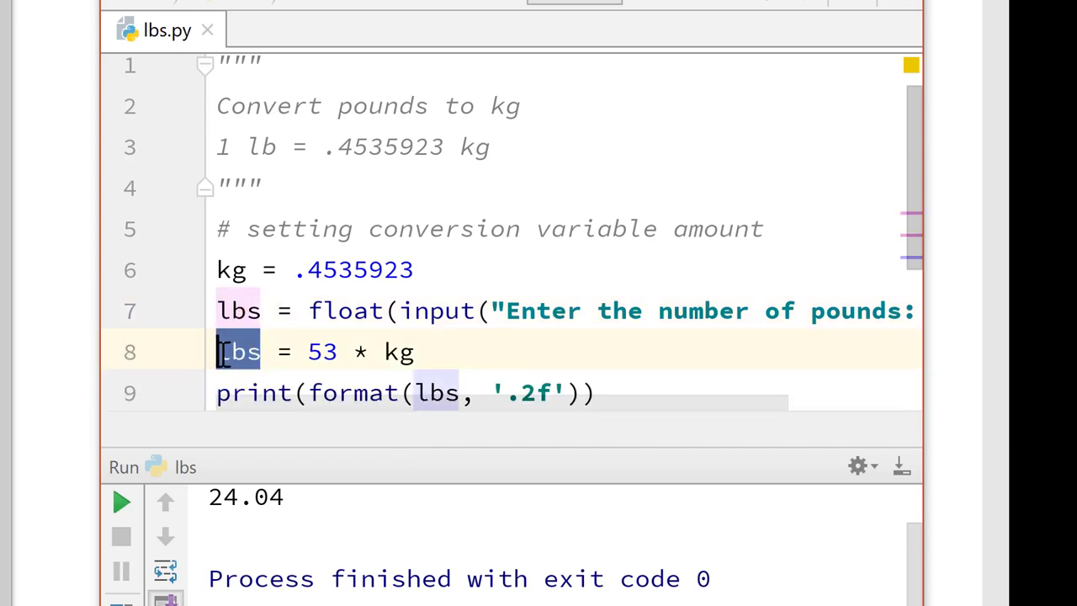
text(kilo)
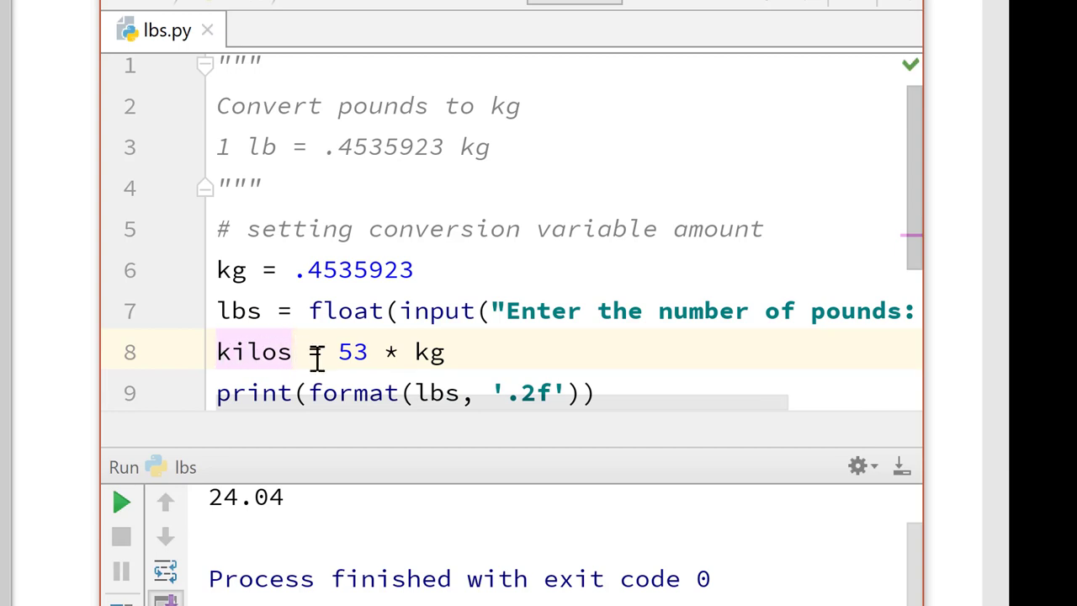
double_click(351, 352)
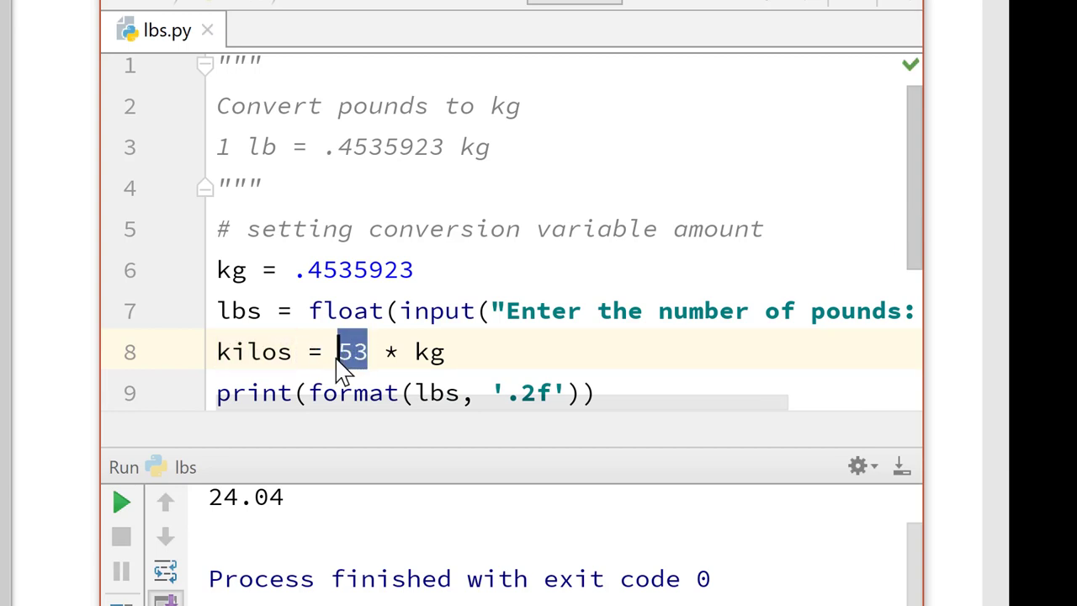
text(lbs)
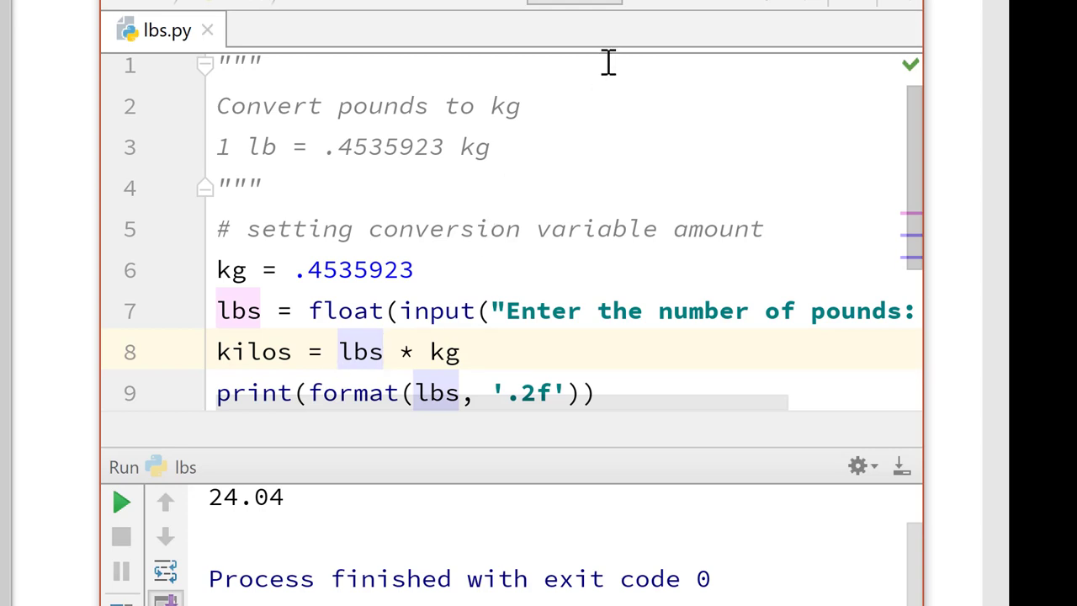
click(120, 501)
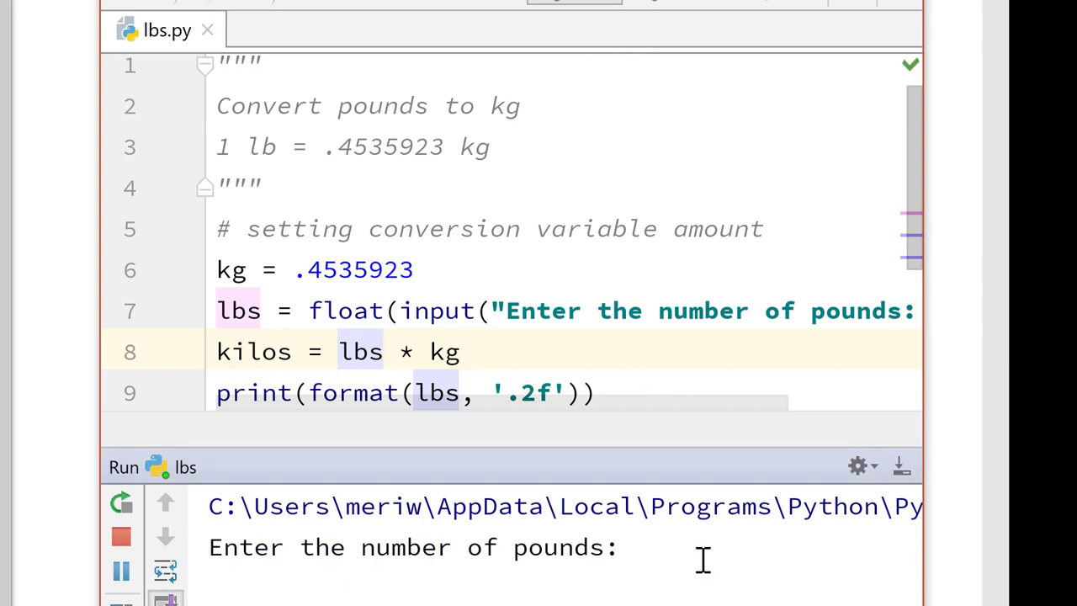
Step: Enter 150 at the pounds prompt; the run prints 150.00, not kilograms
text(150)
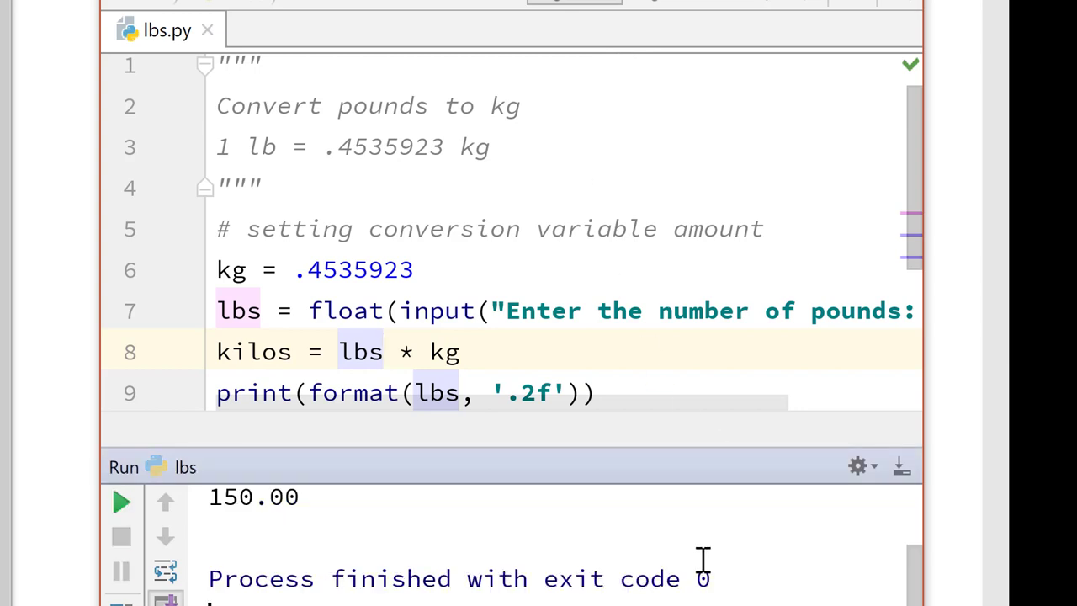
click(120, 501)
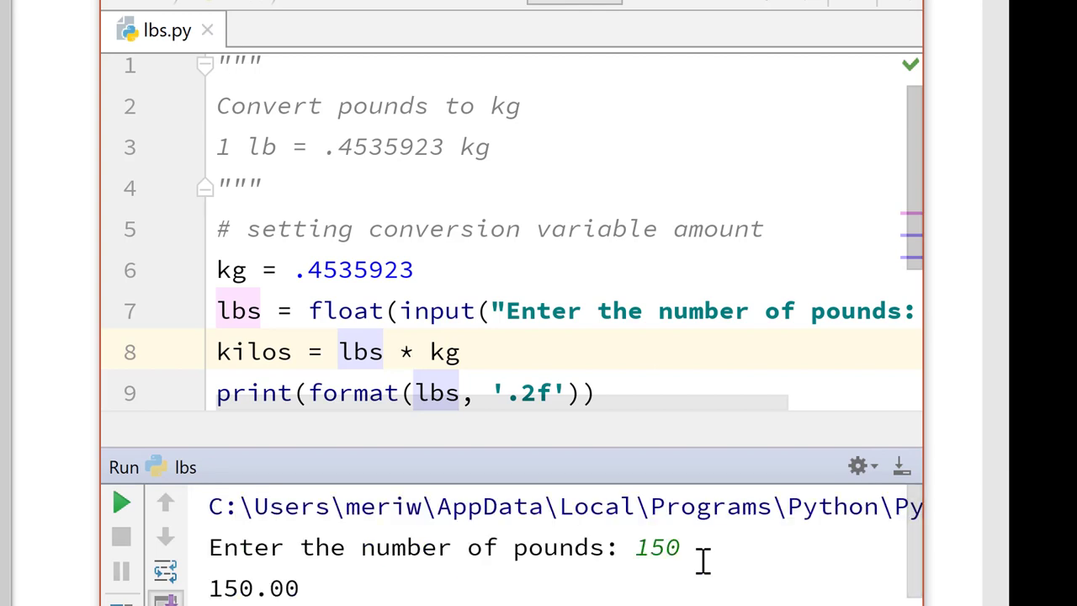
scroll(down, 3)
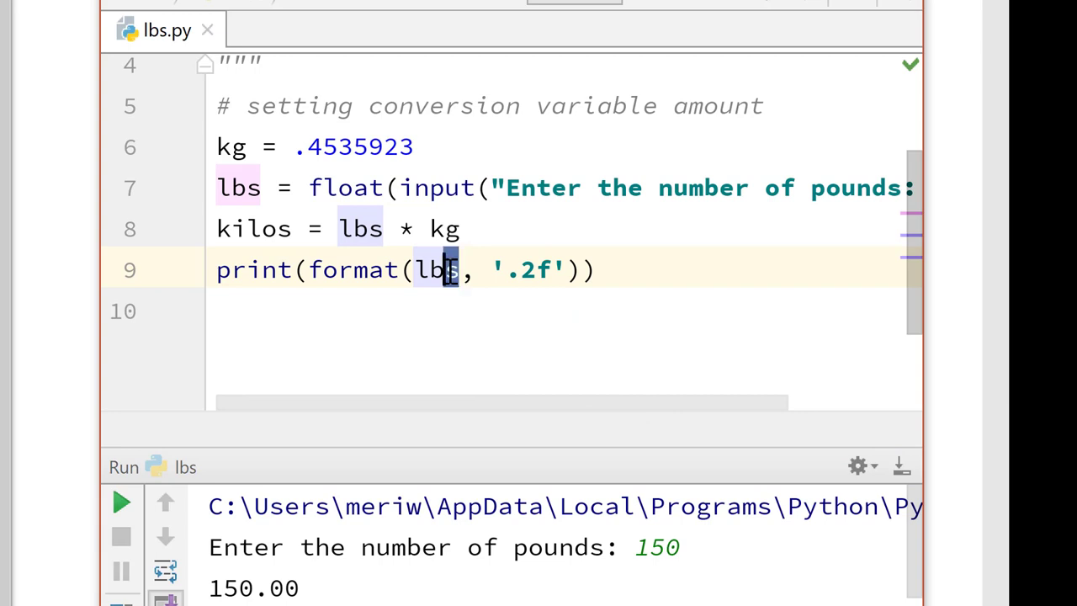
Step: Make the print call format kilos instead of lbs, then rerun lbs.py
double_click(434, 270)
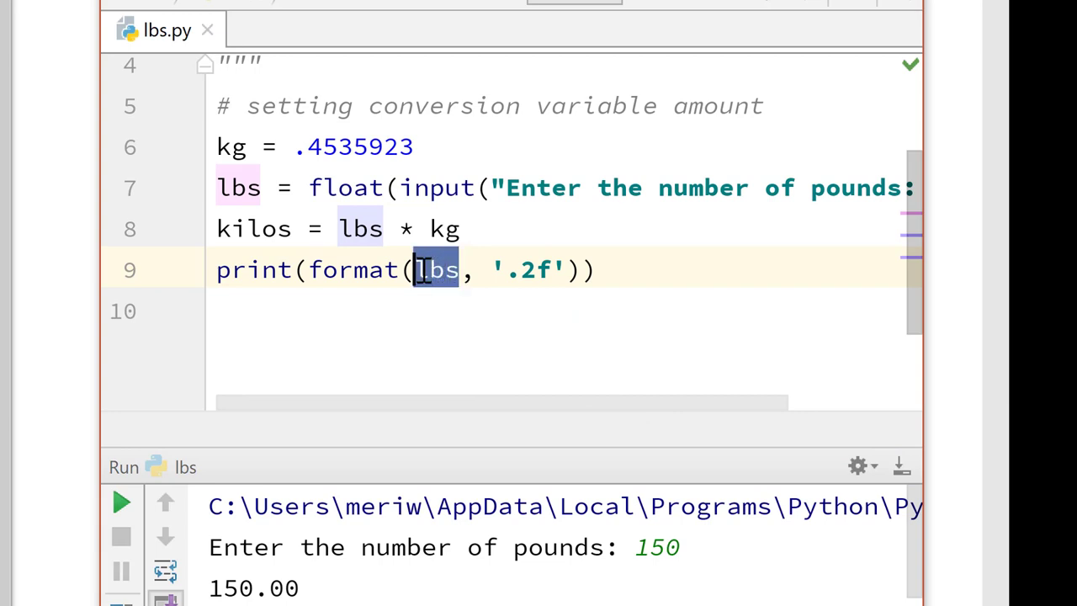
text(kilos)
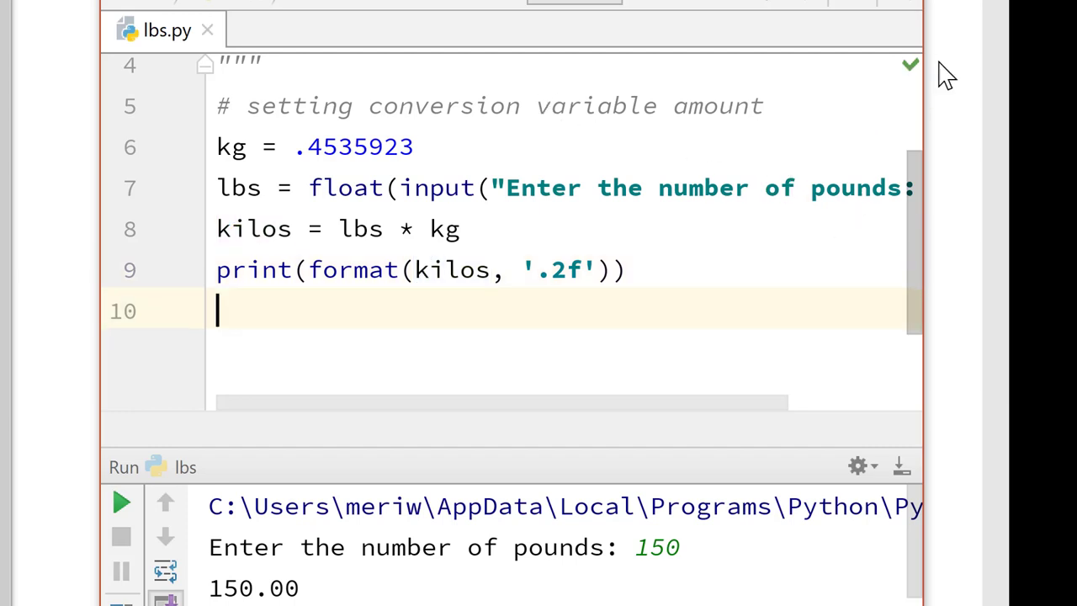
mouse_move(644, 13)
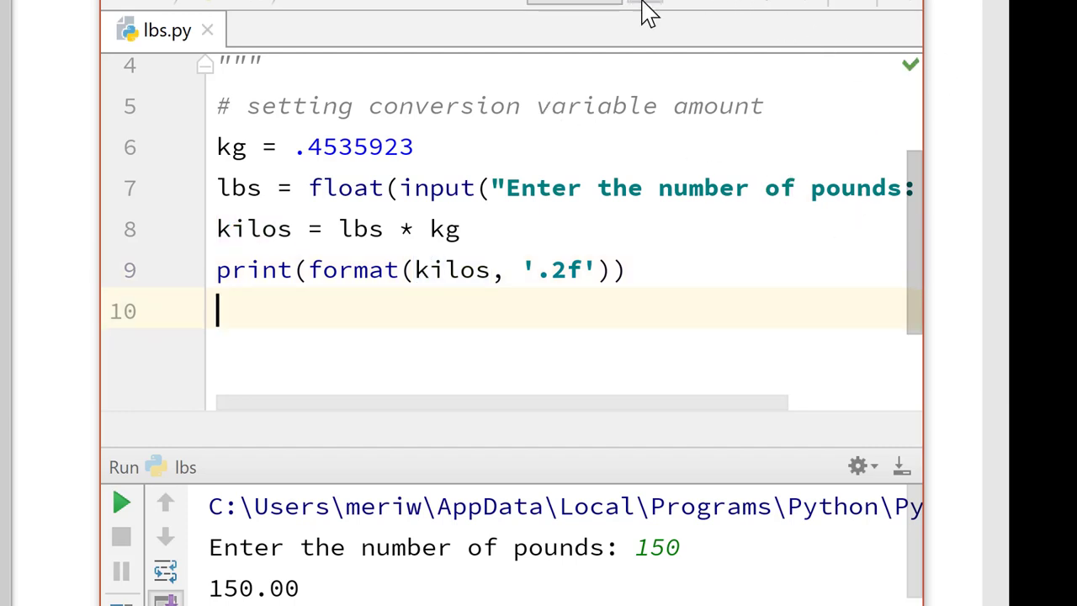
click(120, 501)
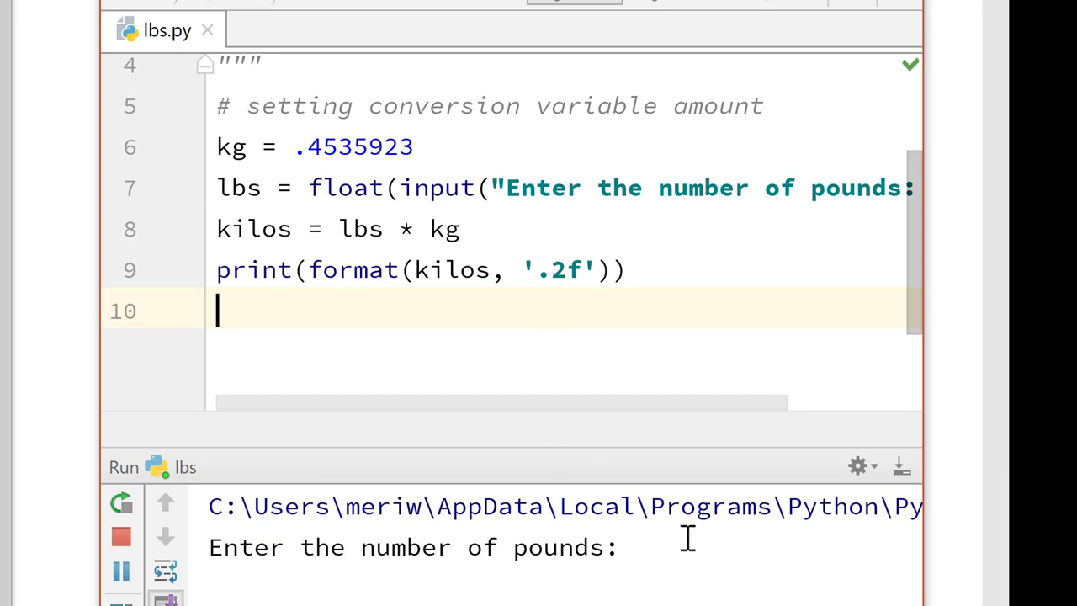